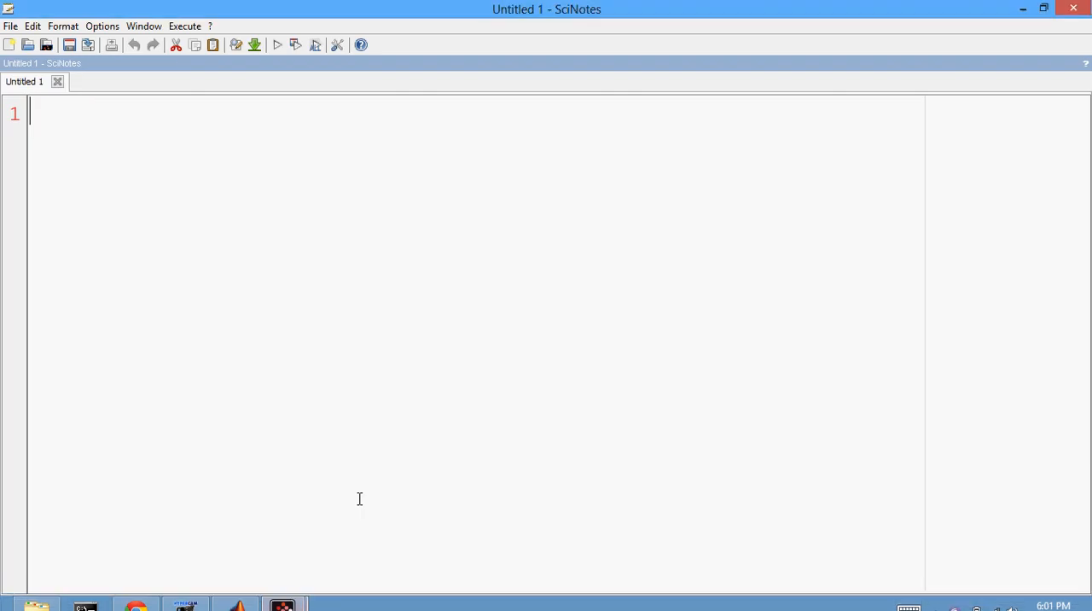
mouse_move(281, 597)
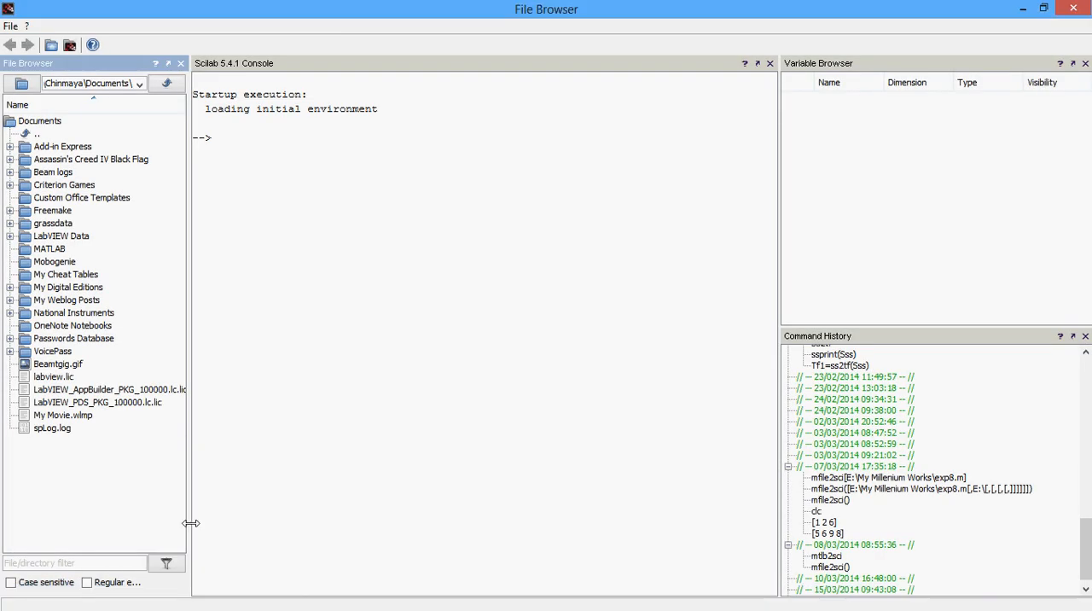
mouse_move(229, 498)
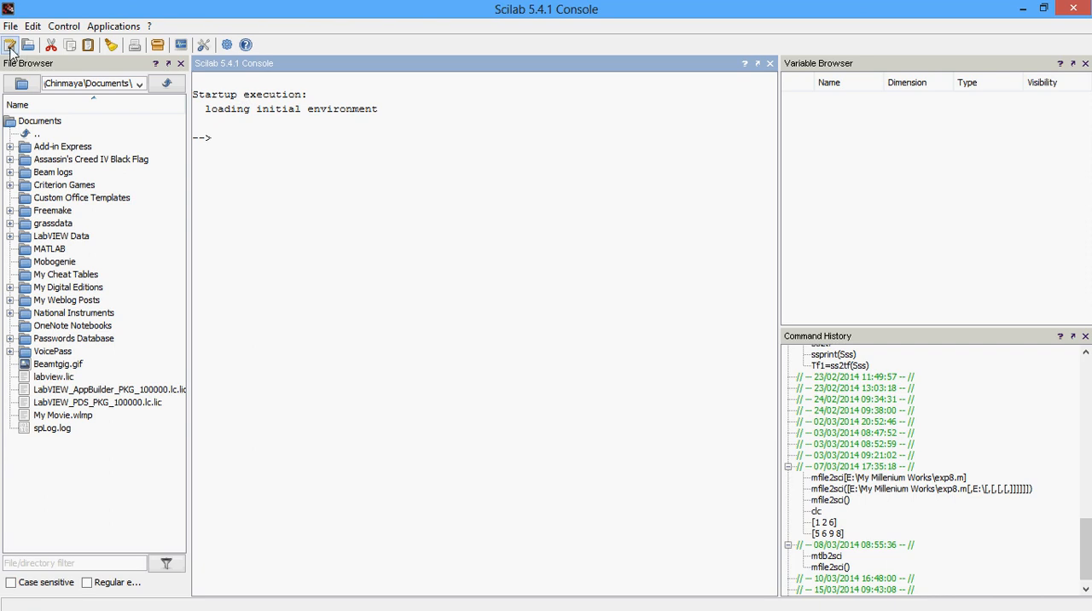
mouse_move(10, 45)
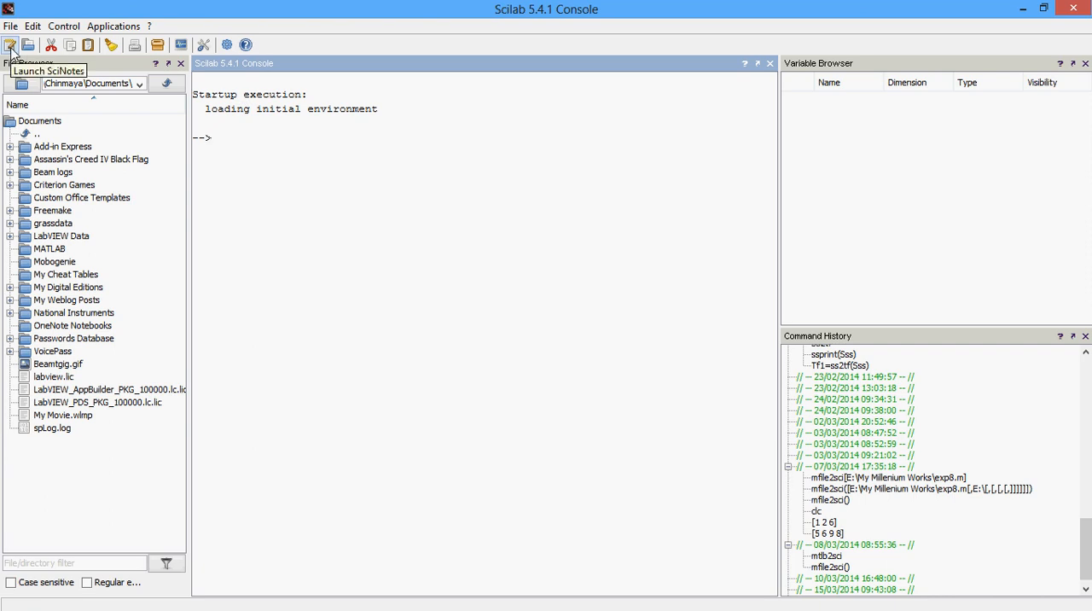
mouse_move(12, 50)
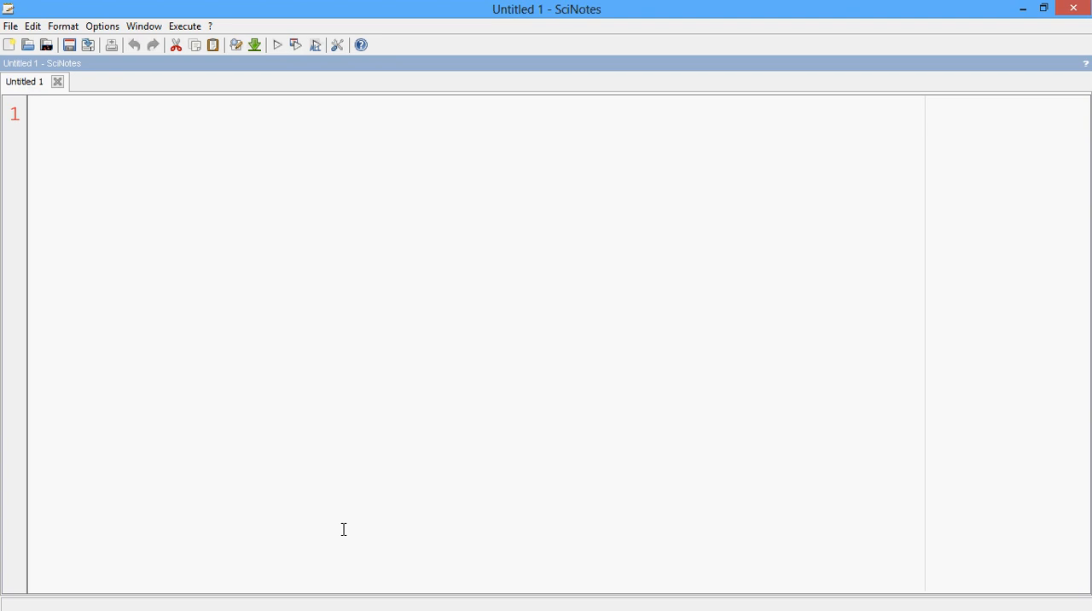
Begin the first script line by typing the variable name s.
text(S)
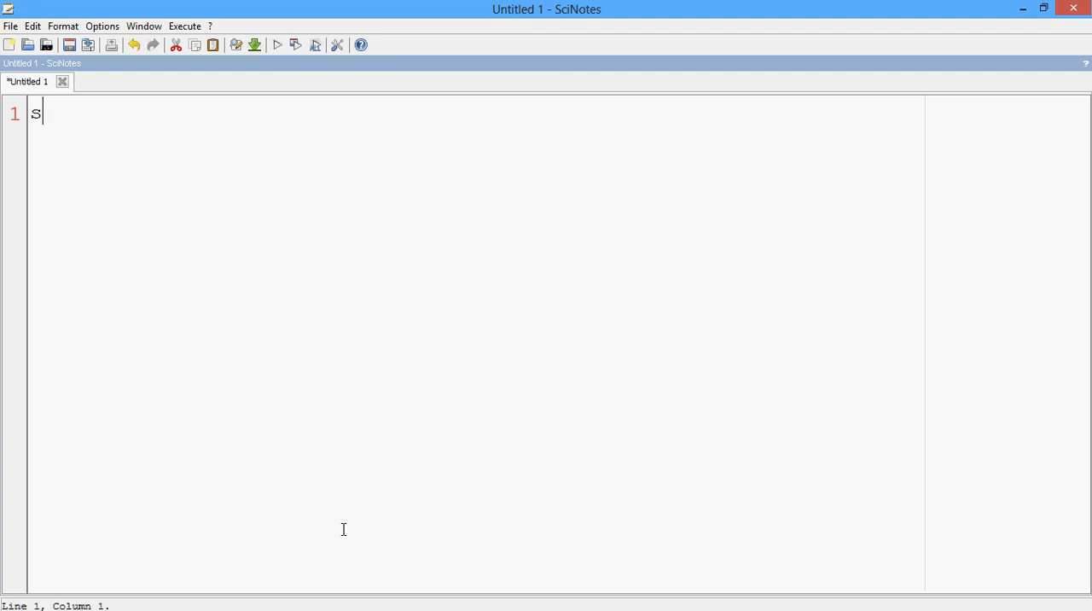
Write the lines s=%s; and num=s+4; defining the Laplace variable and numerator.
text(=)
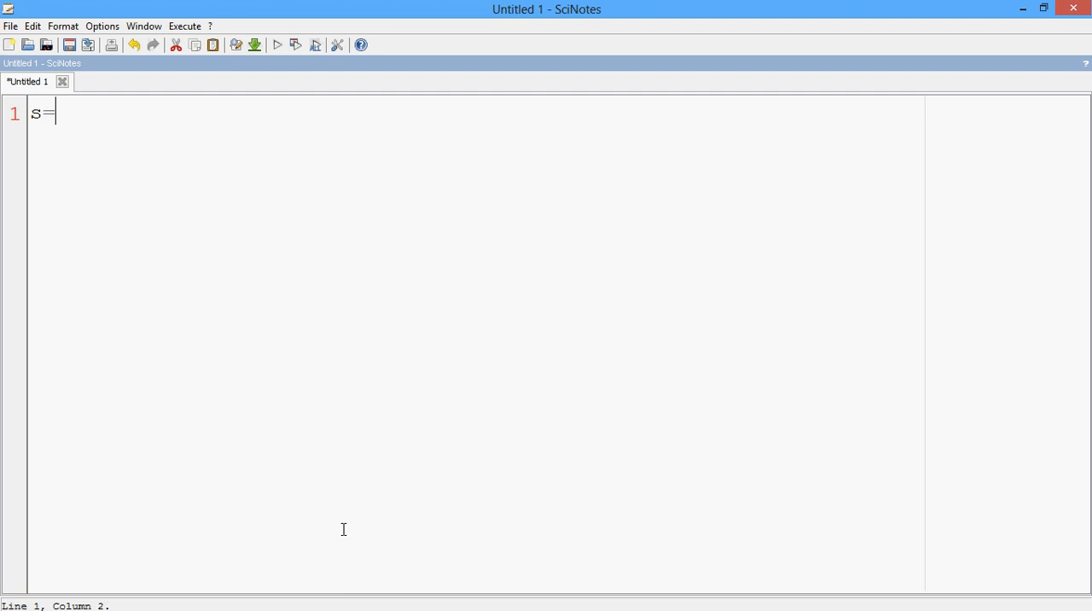
text(%)
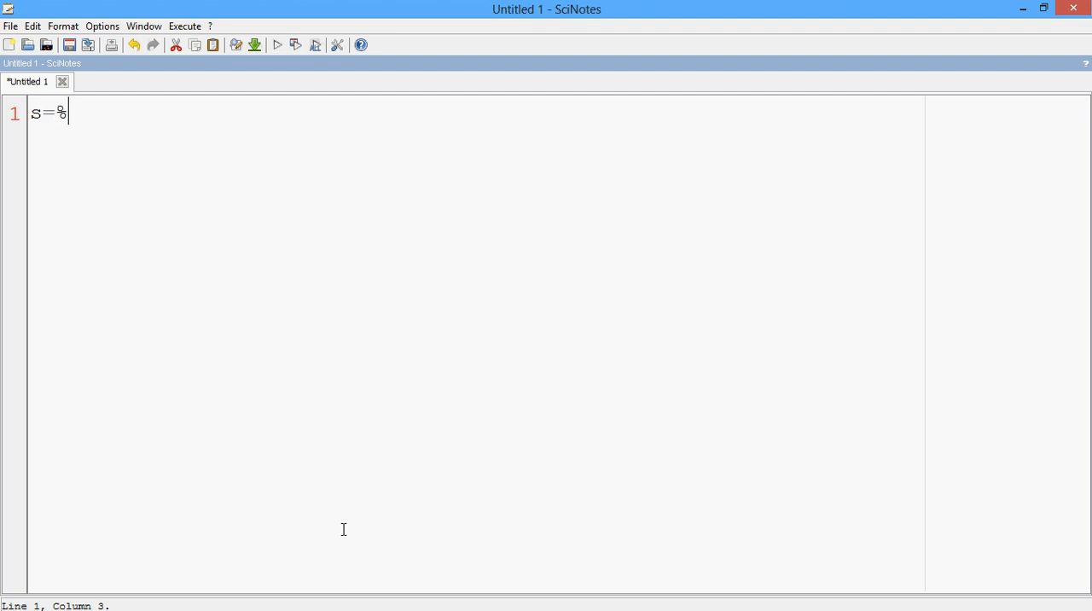
text(s;)
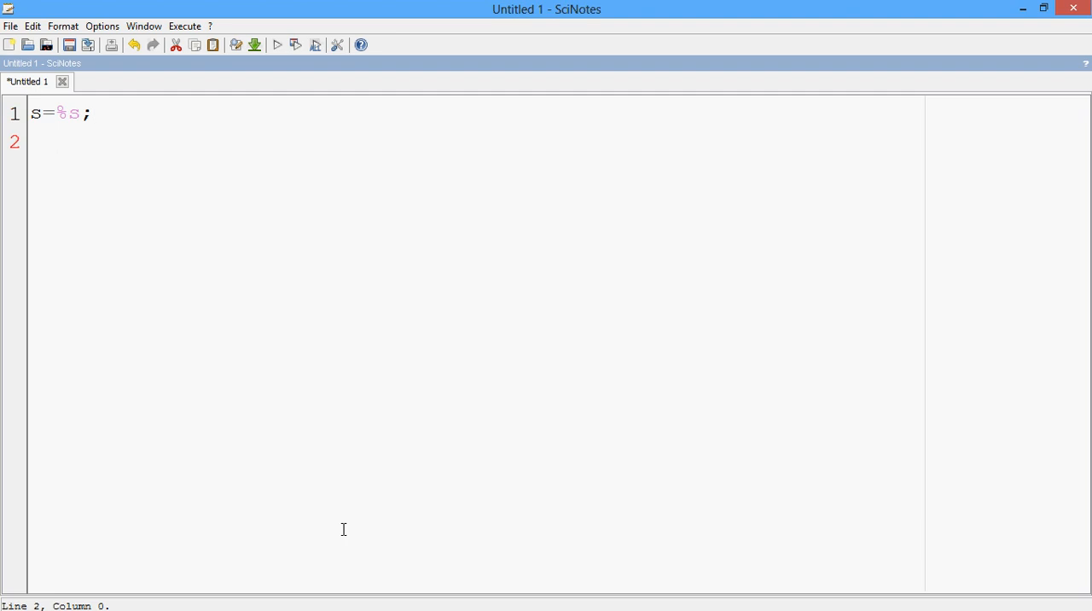
text(num)
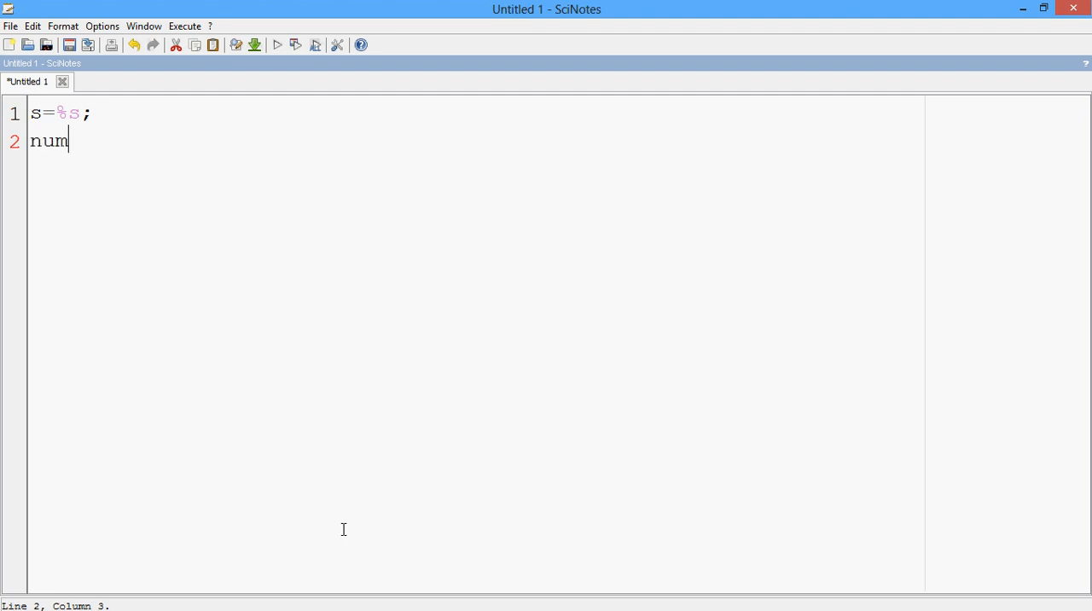
text(=)
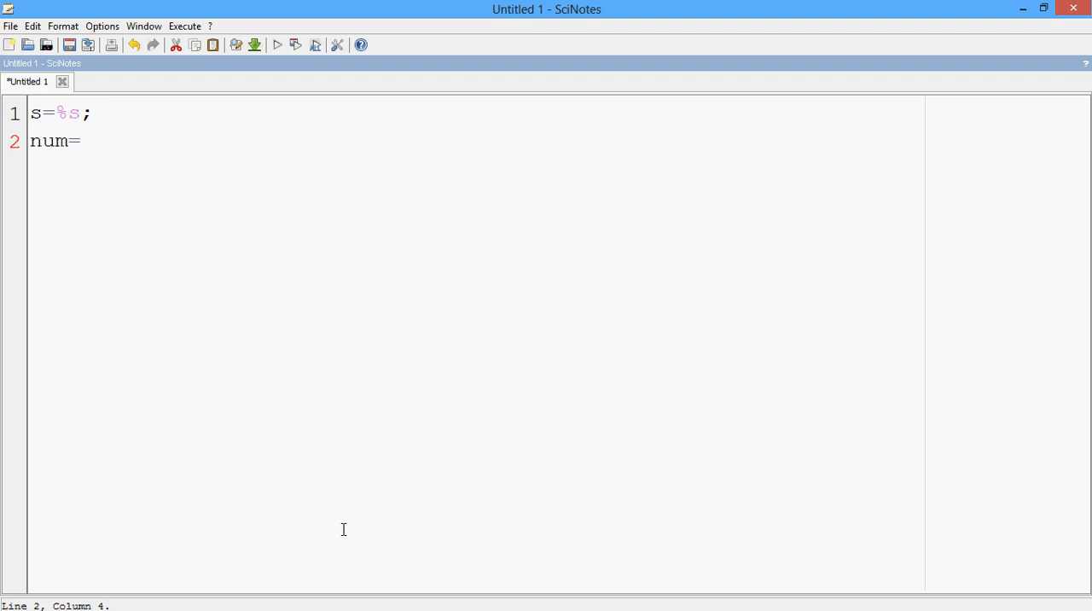
text(s+)
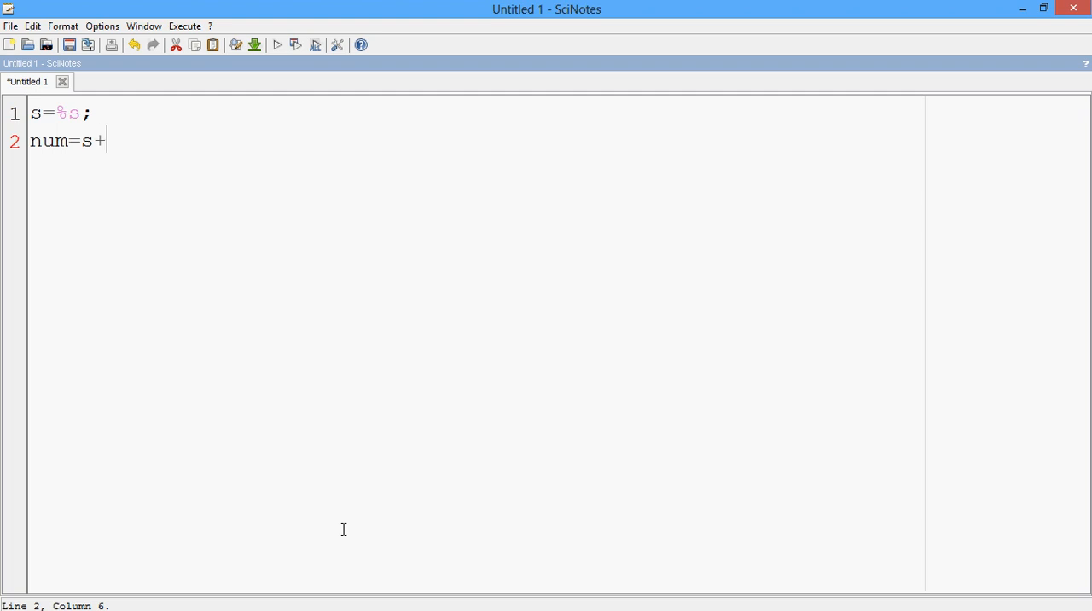
text(4;)
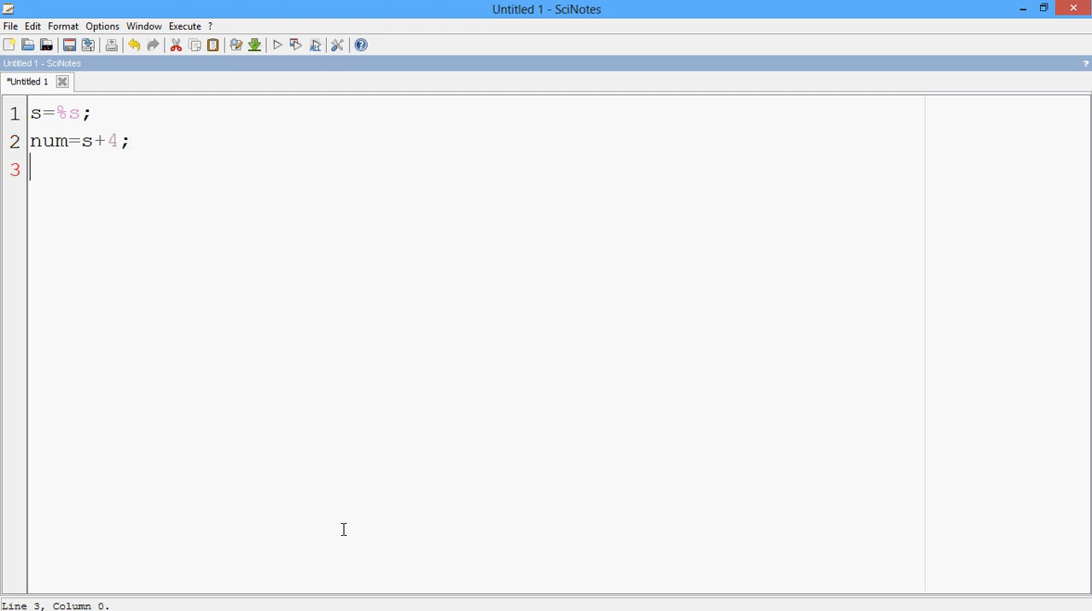
Write den=(s+1)*(s+2)*(s+6); and begin the next line with t.
text(den)
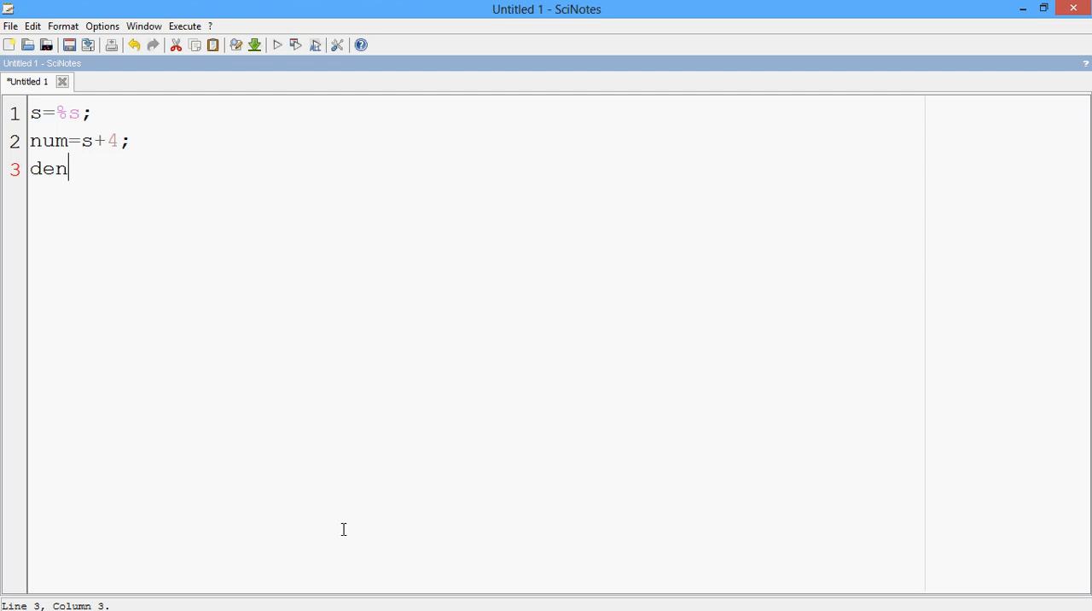
text(=)
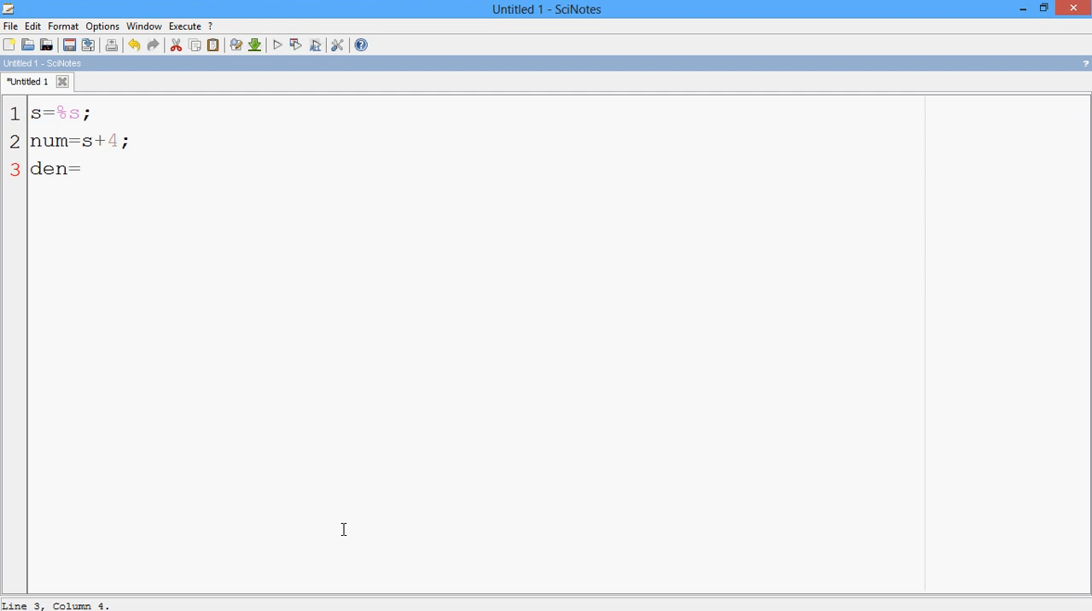
text(()
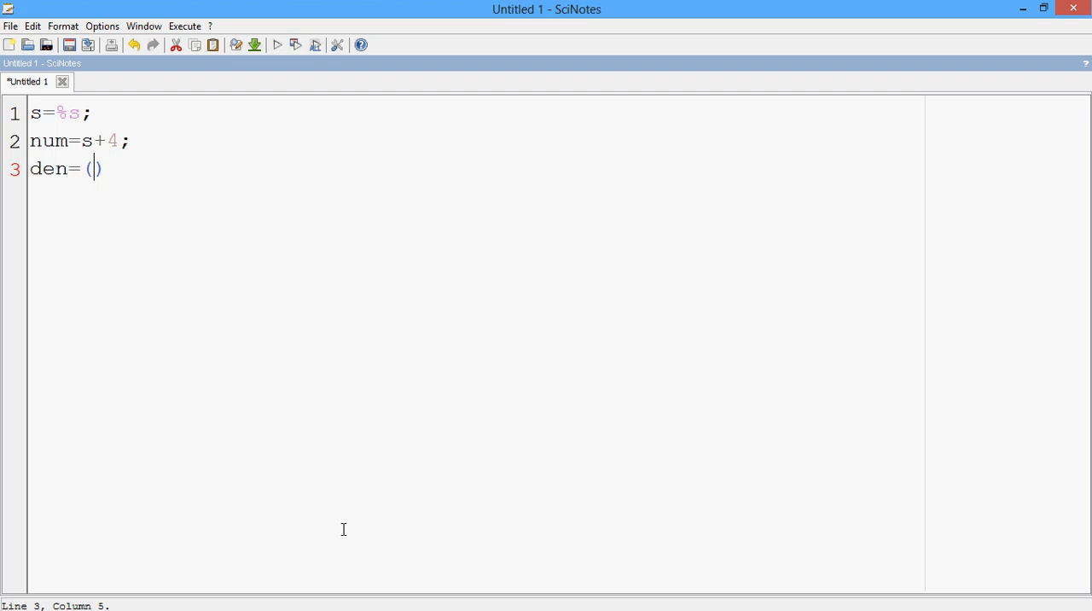
text(s)
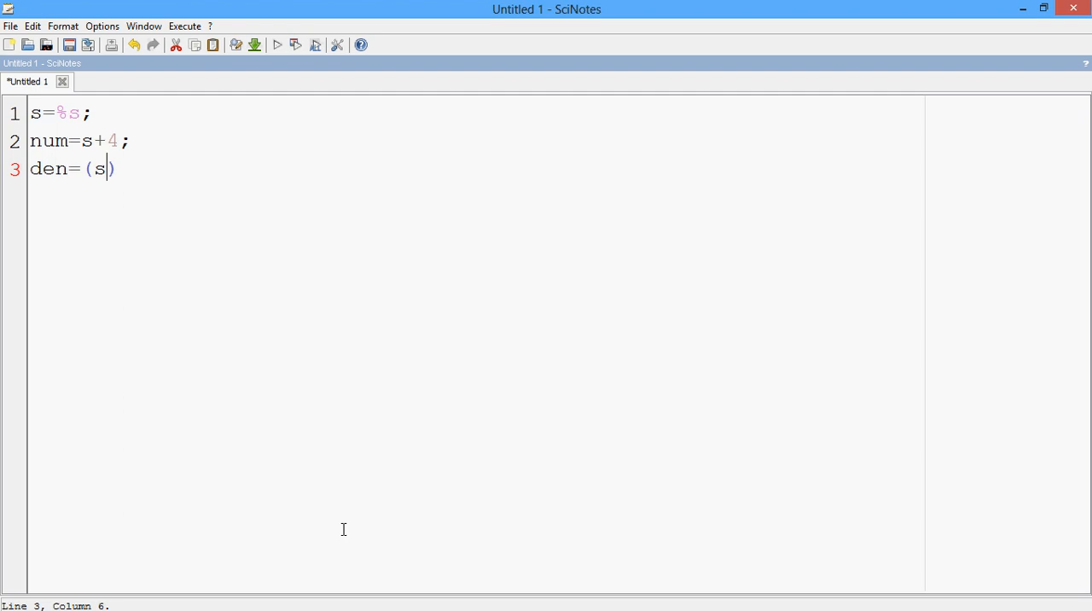
text(+1)
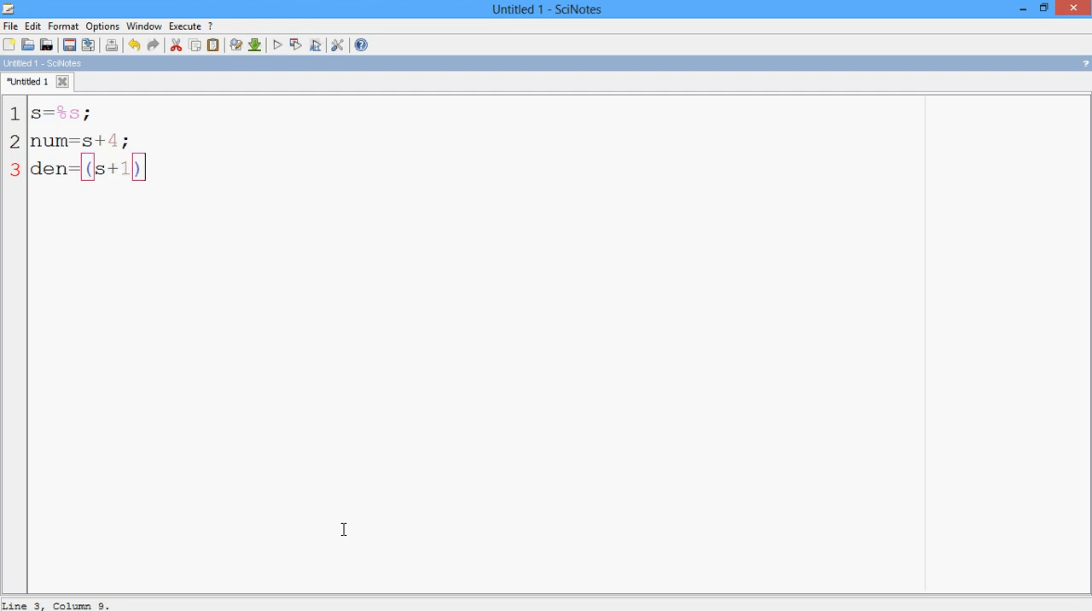
text(*)
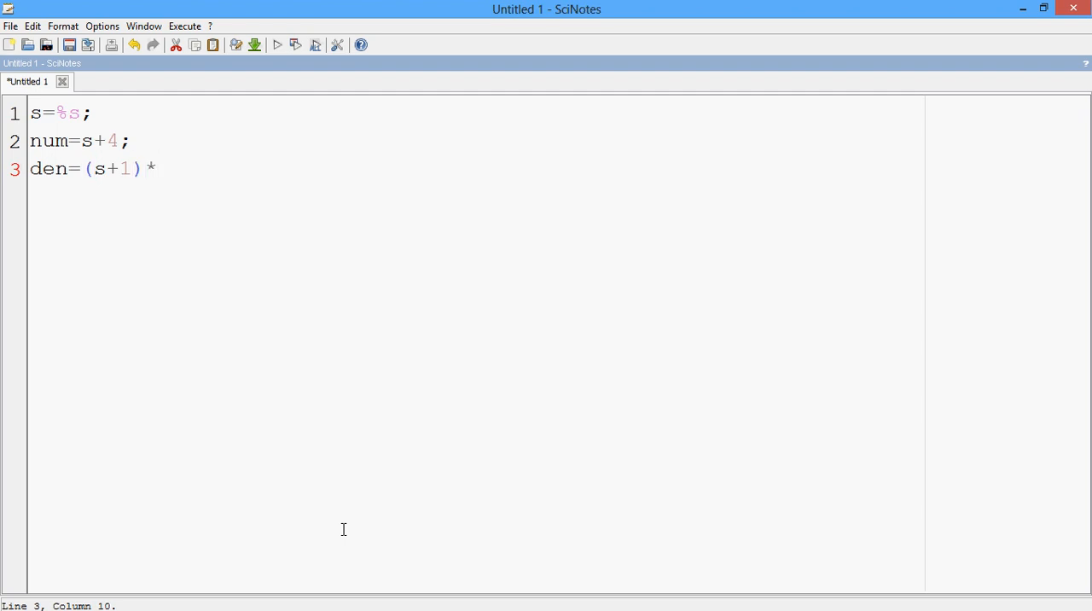
text((s)
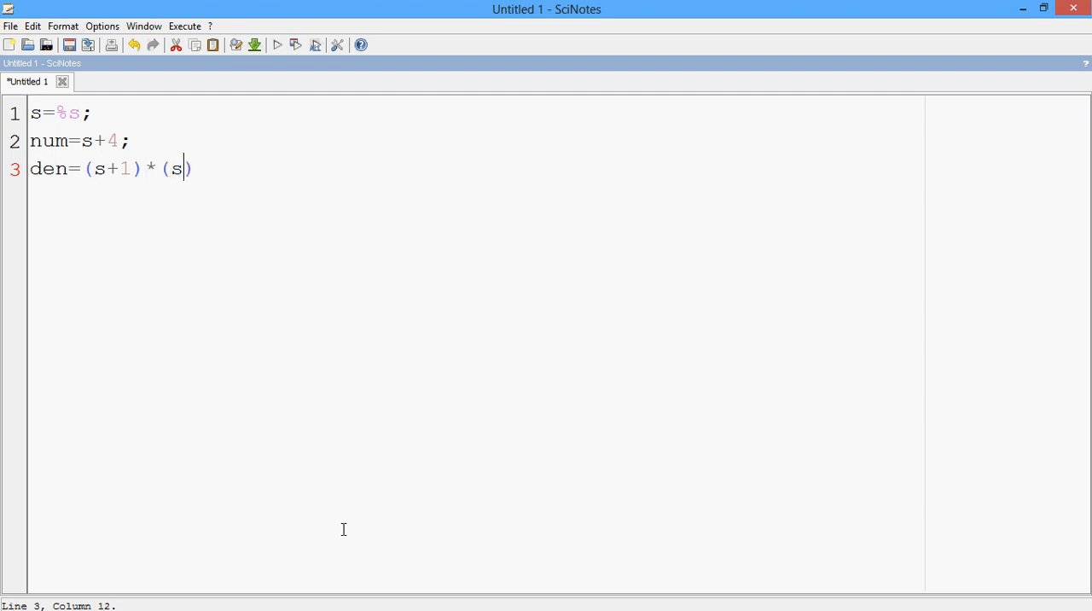
text(+2))
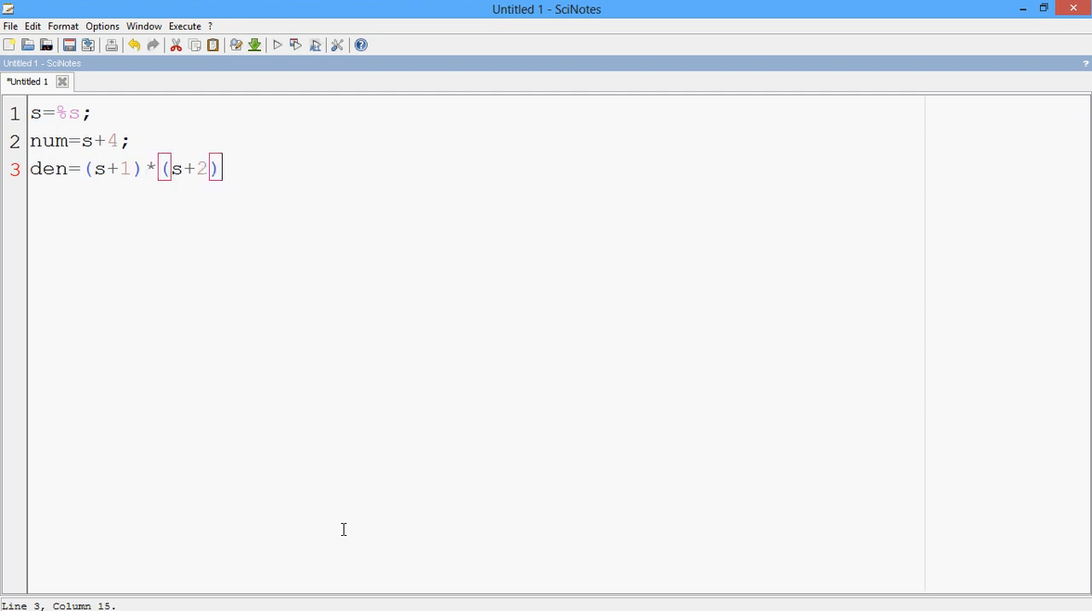
text(*)
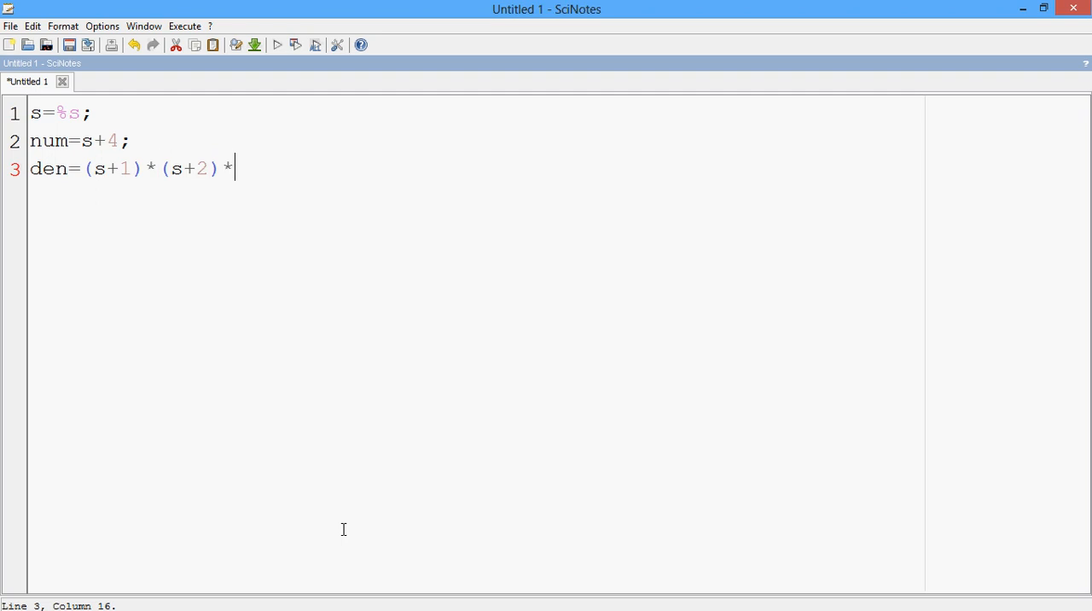
text(()
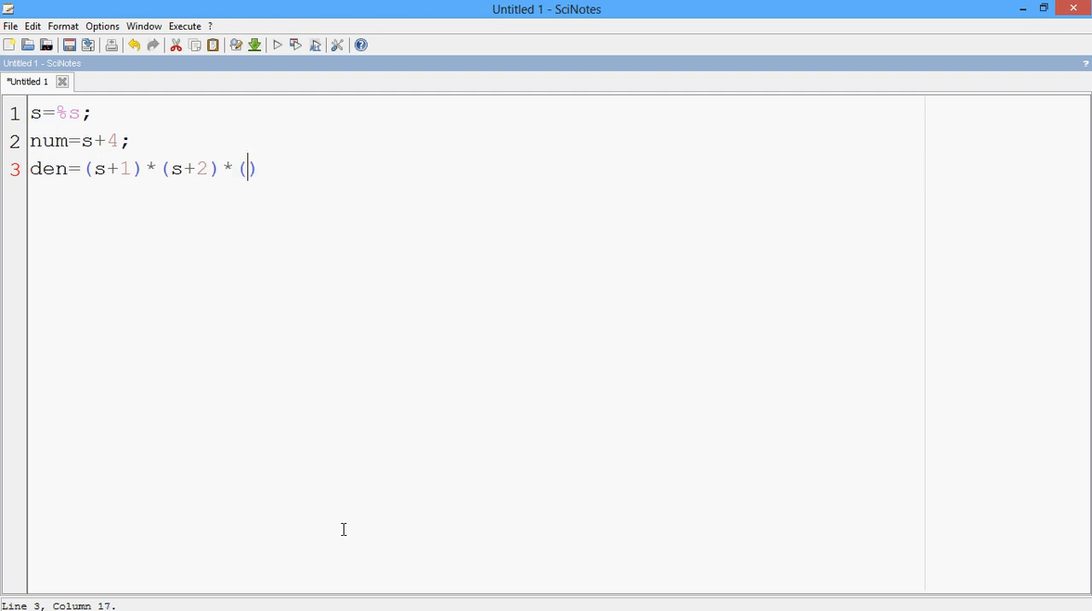
text(s+)
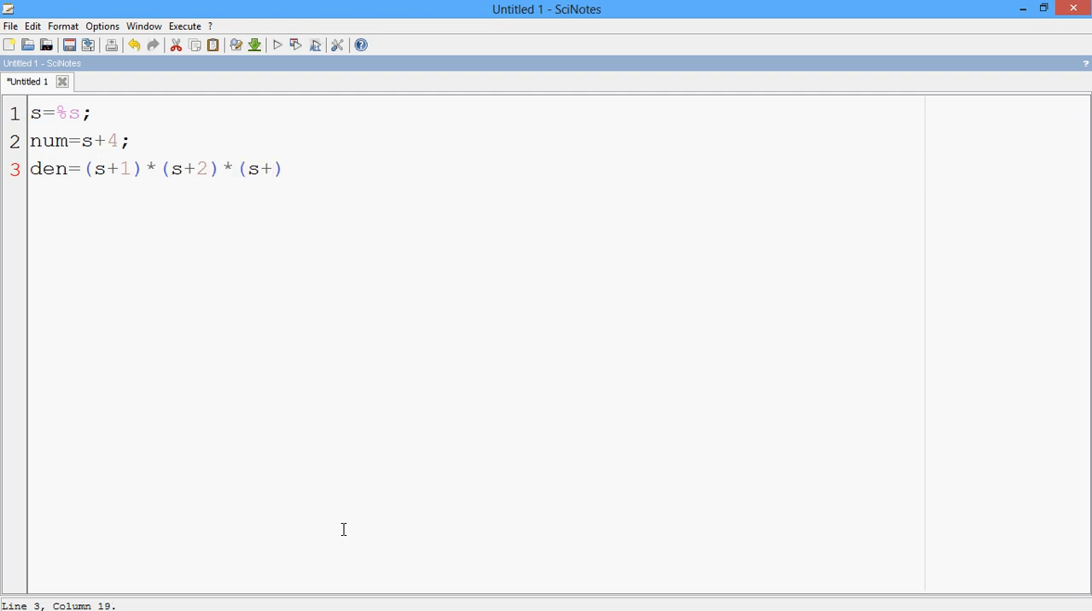
text(6)
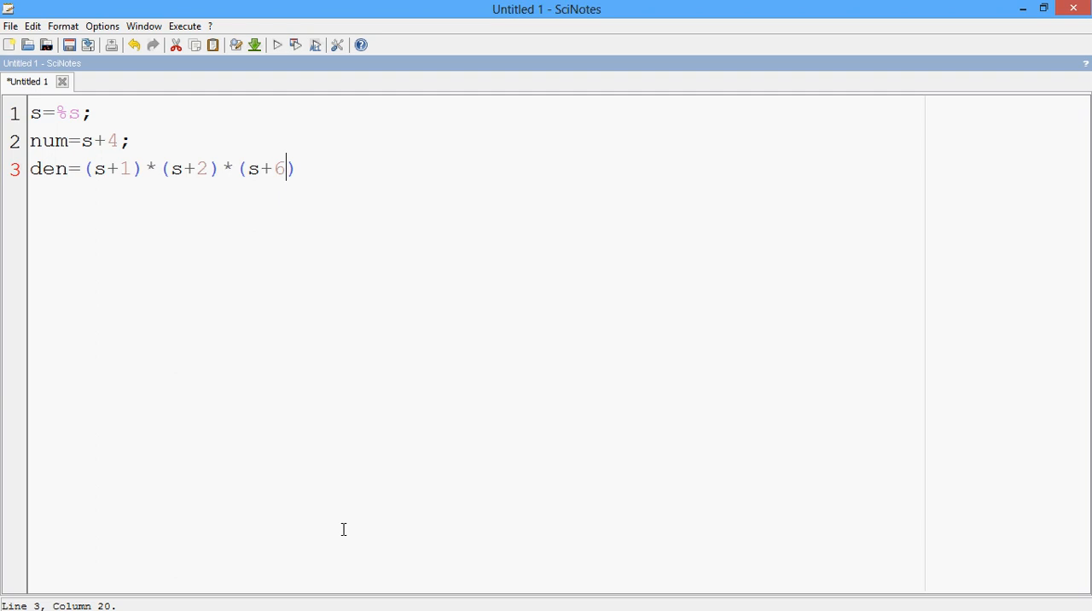
text(;)
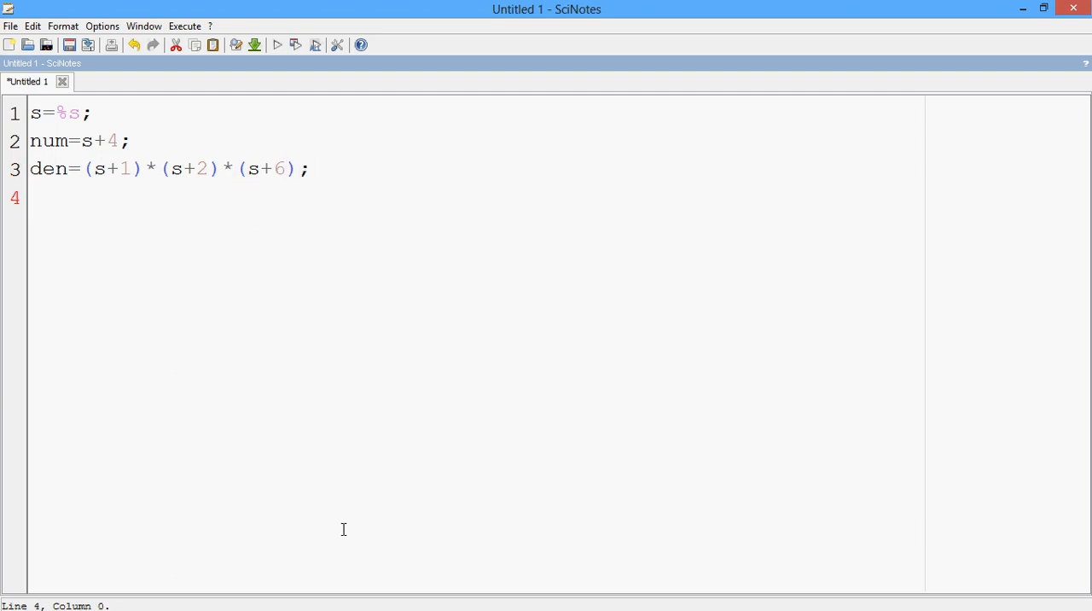
text(t)
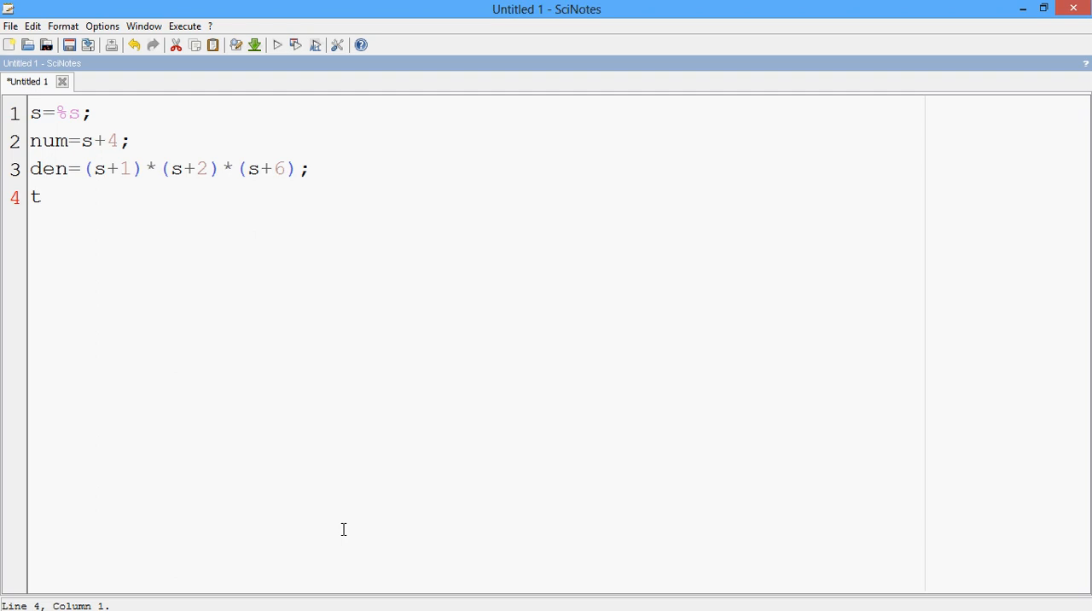
Complete the line t=syslin('c',num/den); creating the continuous-time transfer function.
text(=)
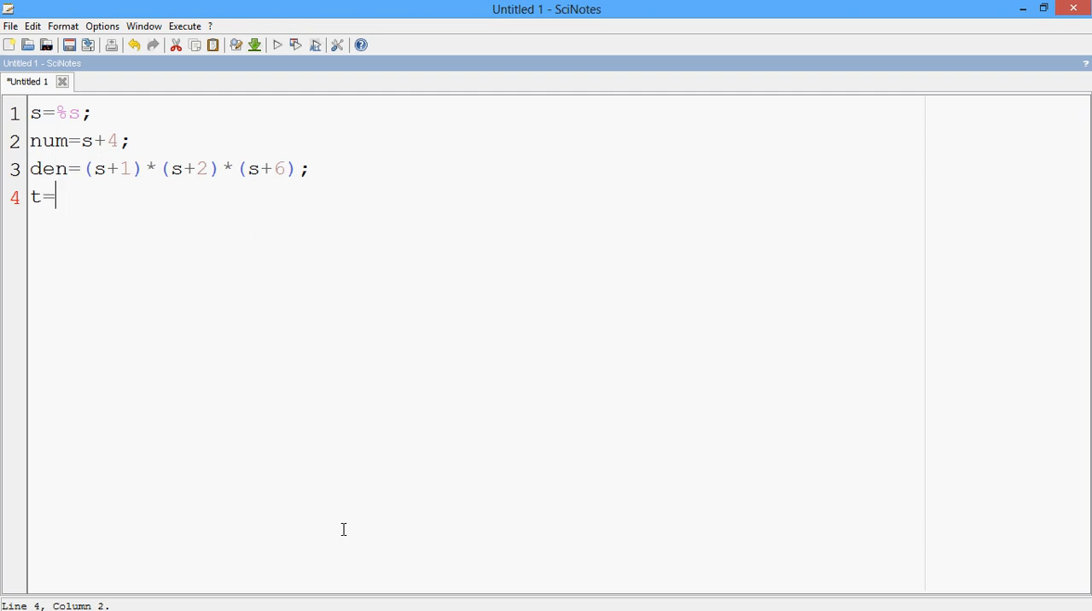
text(sysl)
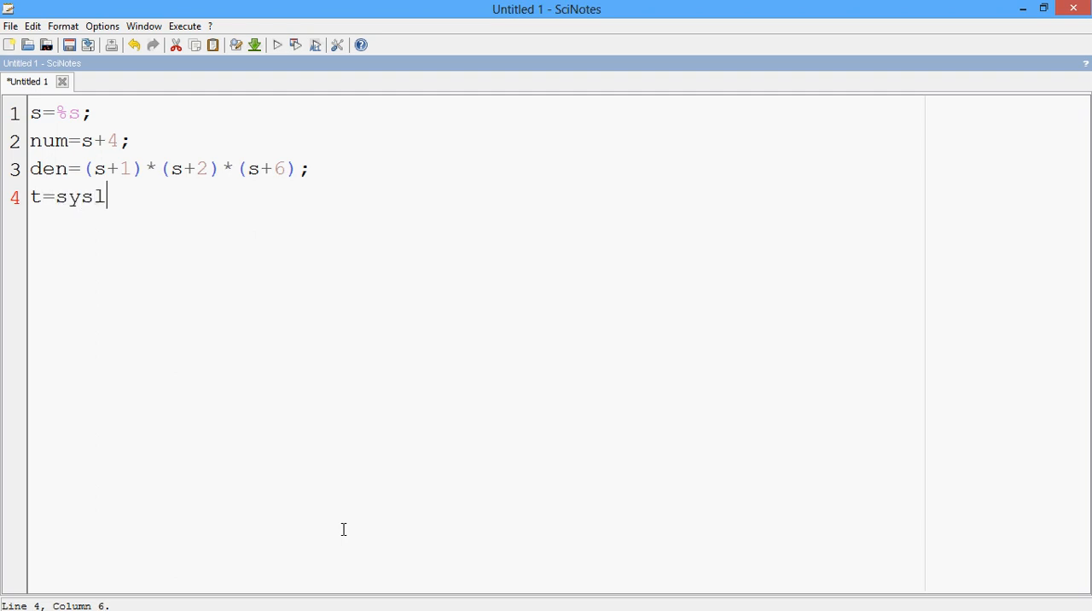
text(in)
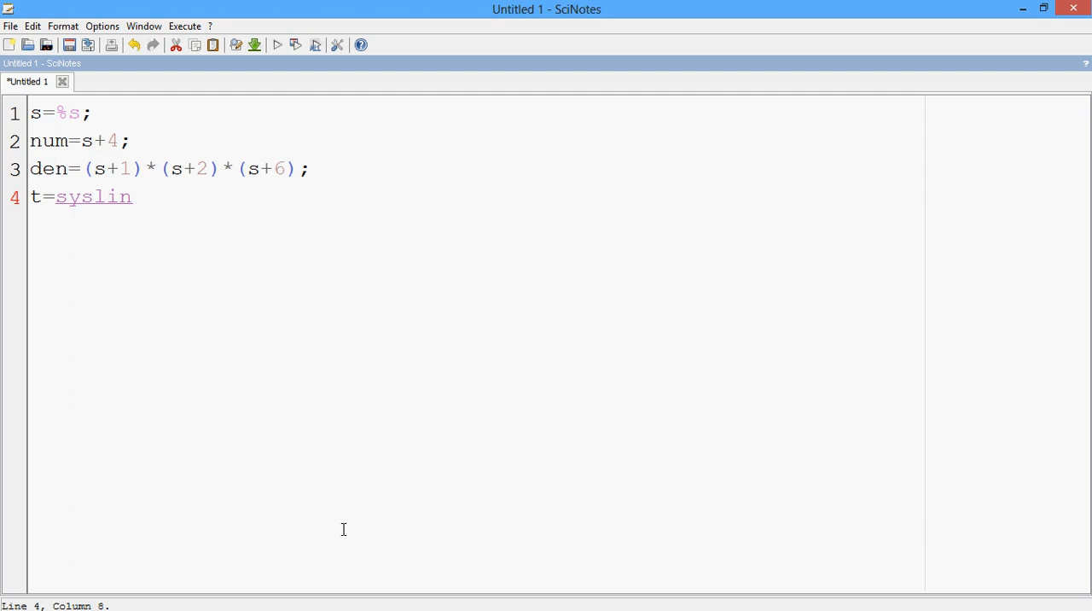
text(('c)
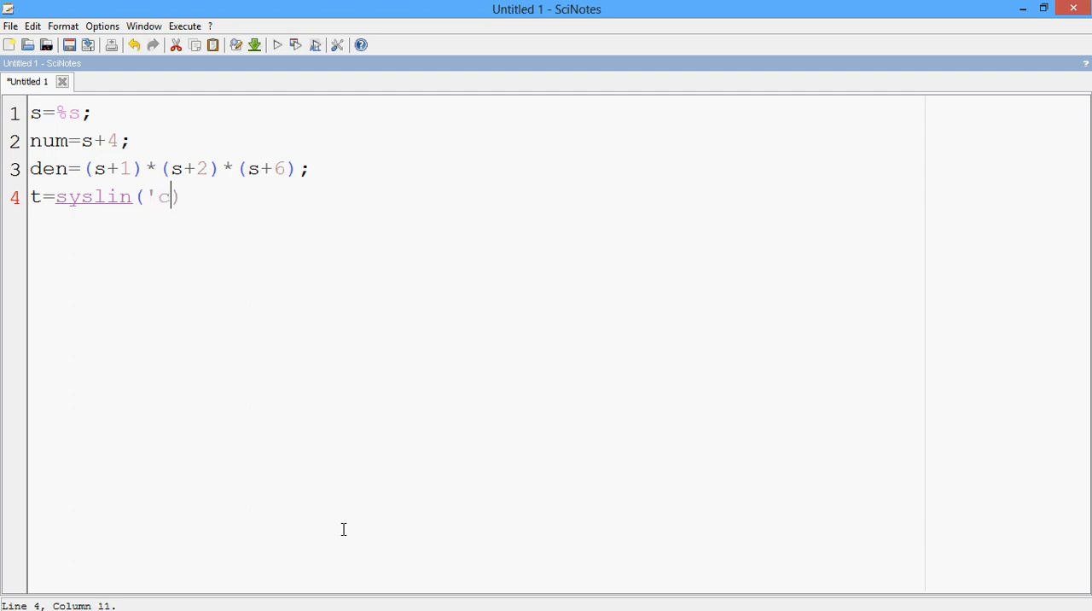
text(',)
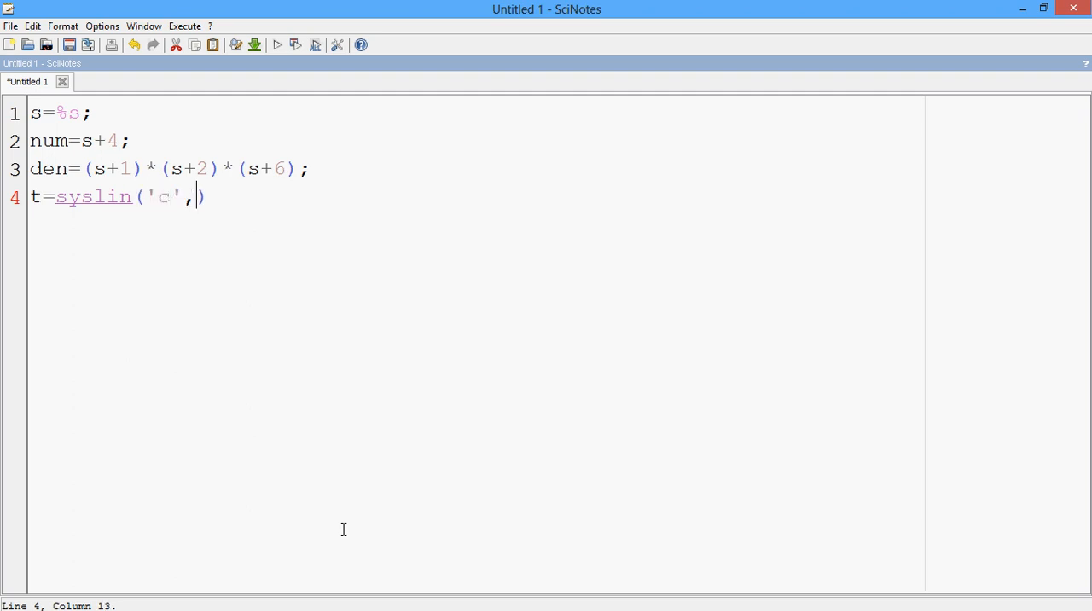
text(num/)
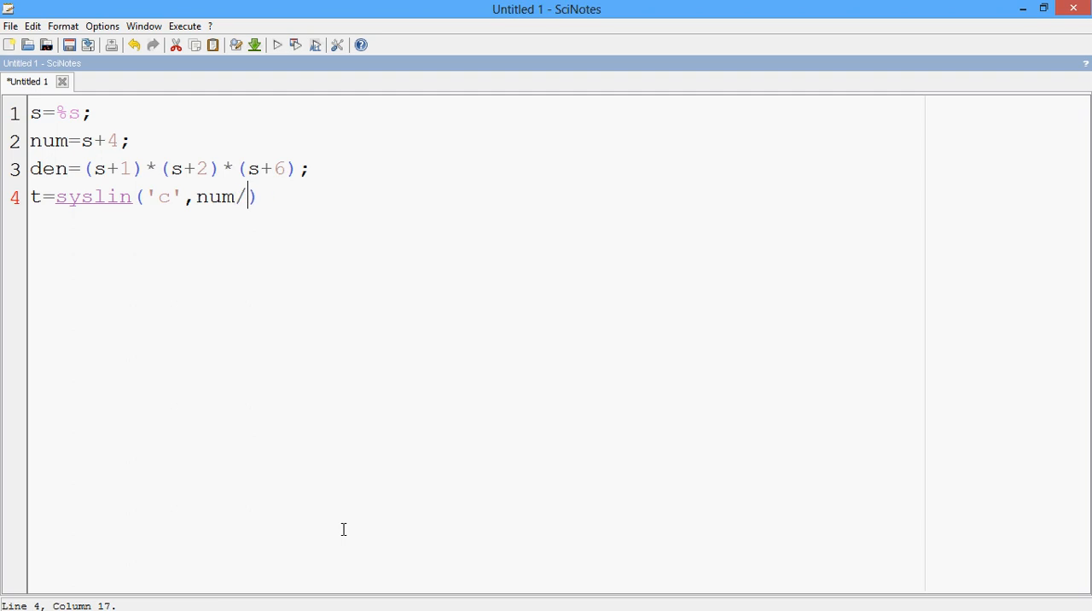
text(den)
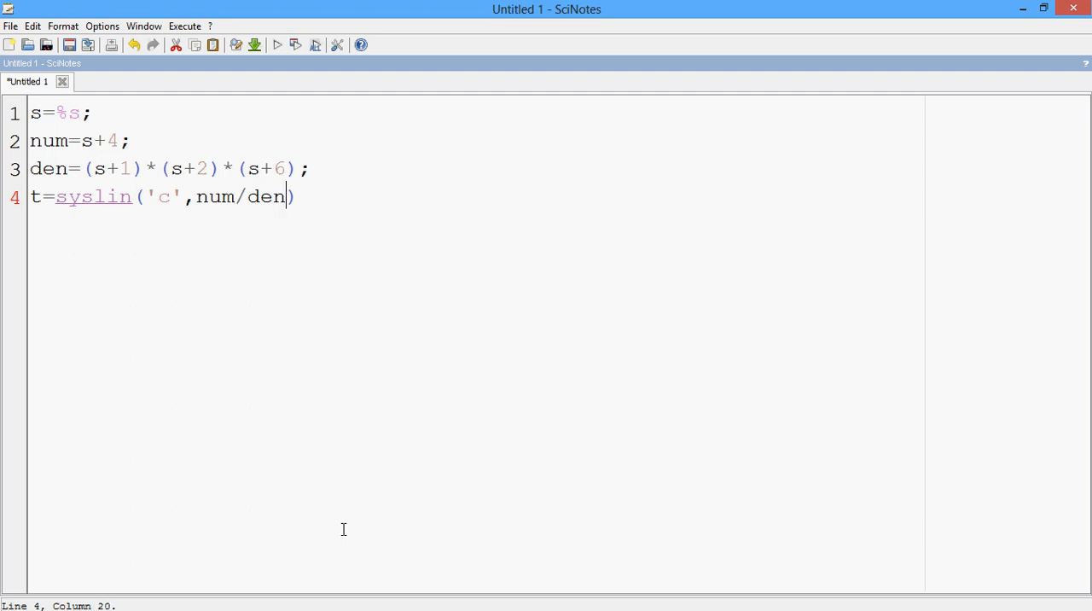
text(;)
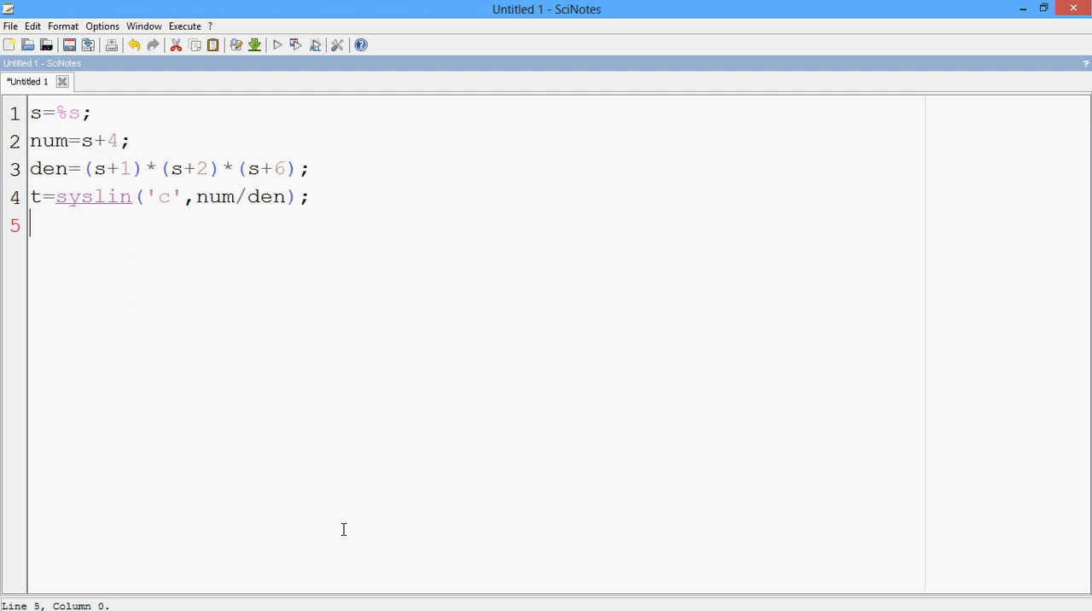
Write clf; and evans(t); then begin line 7 with mt.
text(clf;)
text(e)
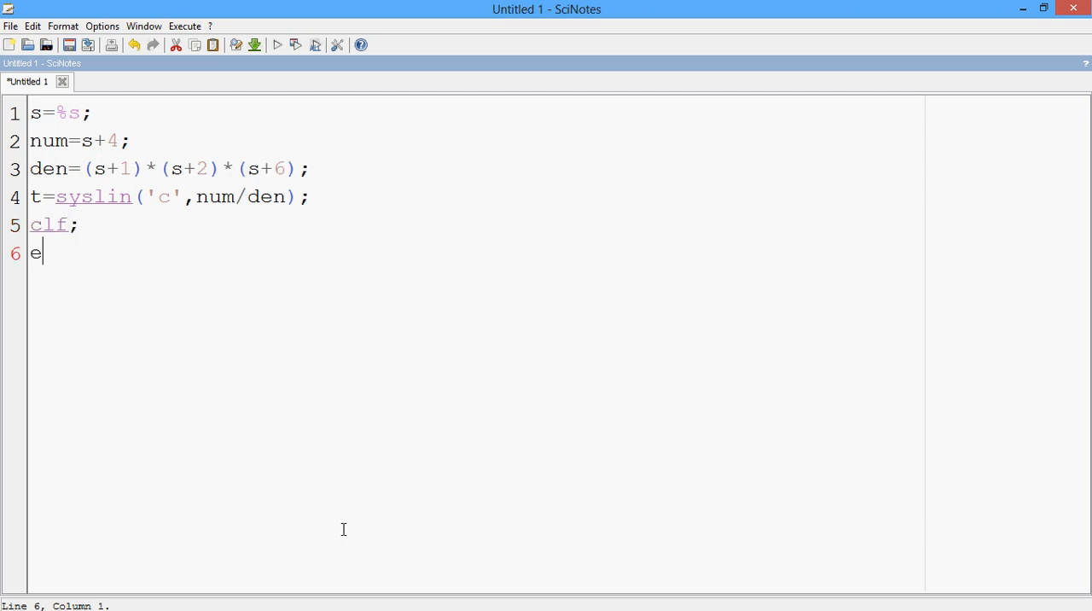
text(vans)
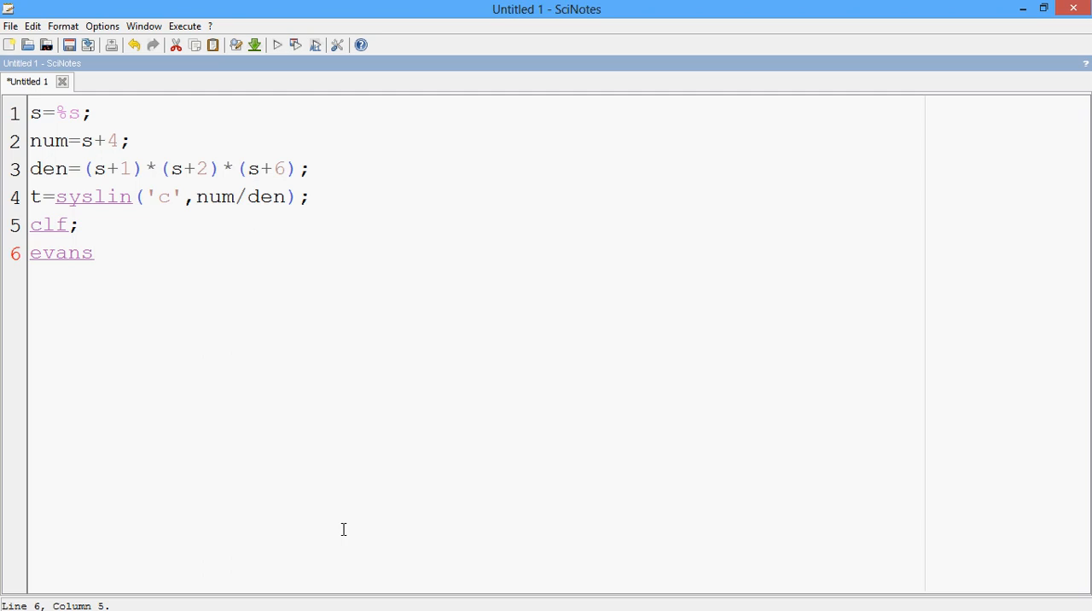
text((t);)
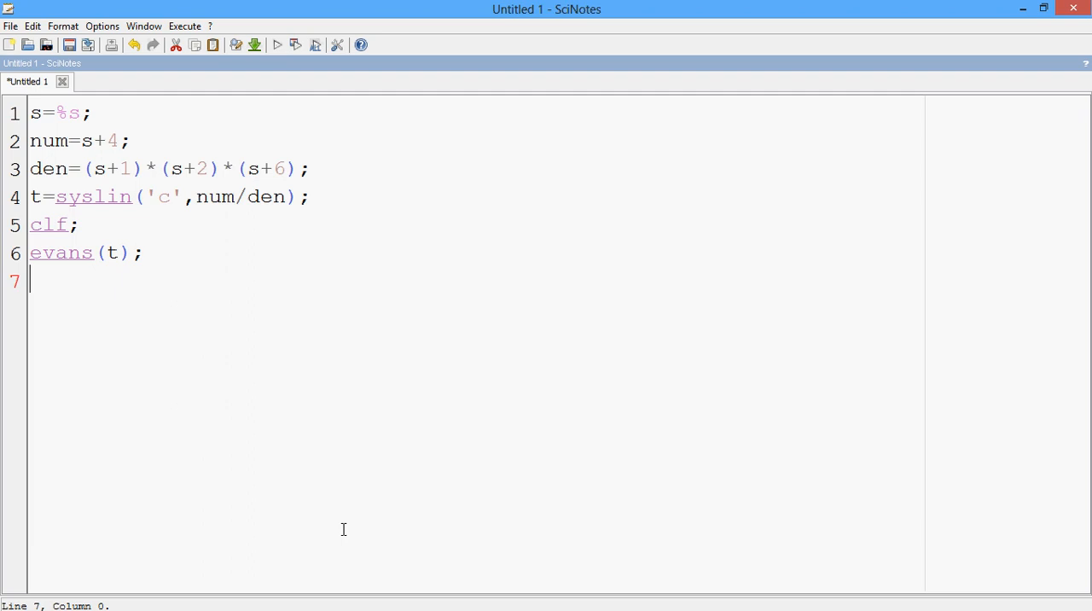
text(mt)
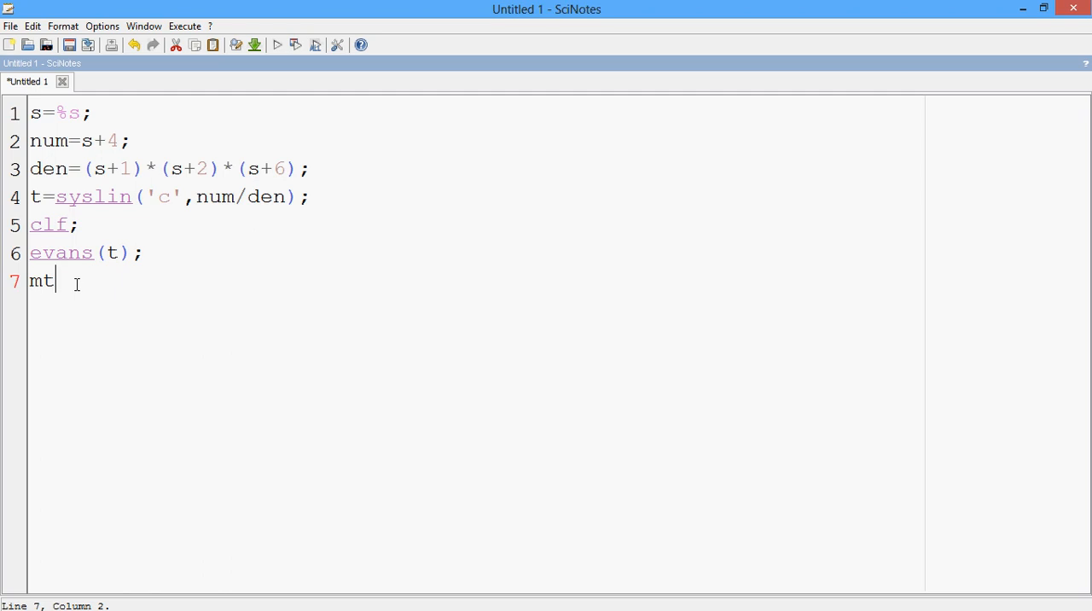
Complete the line mtlb_axis([-5 5 -5 5]) limiting both plot axes to -5..5.
text(lb)
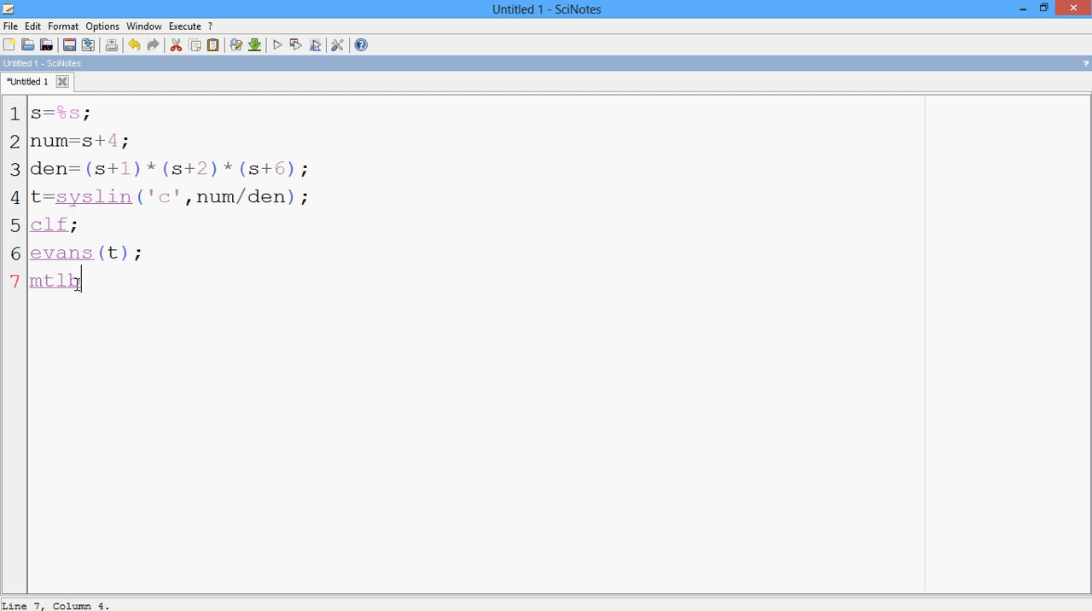
text(_a)
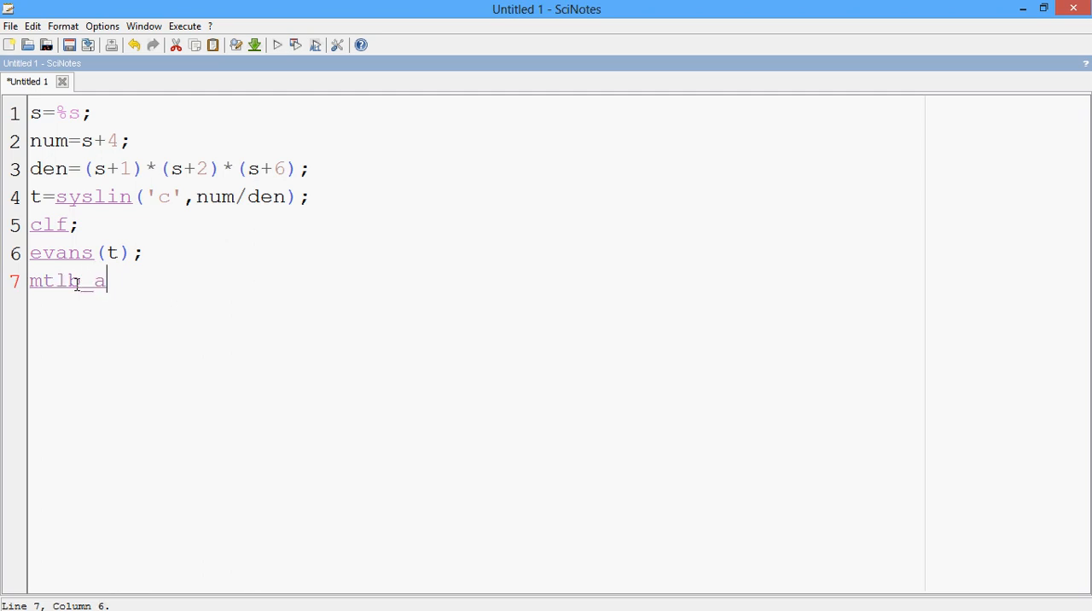
text(xis)
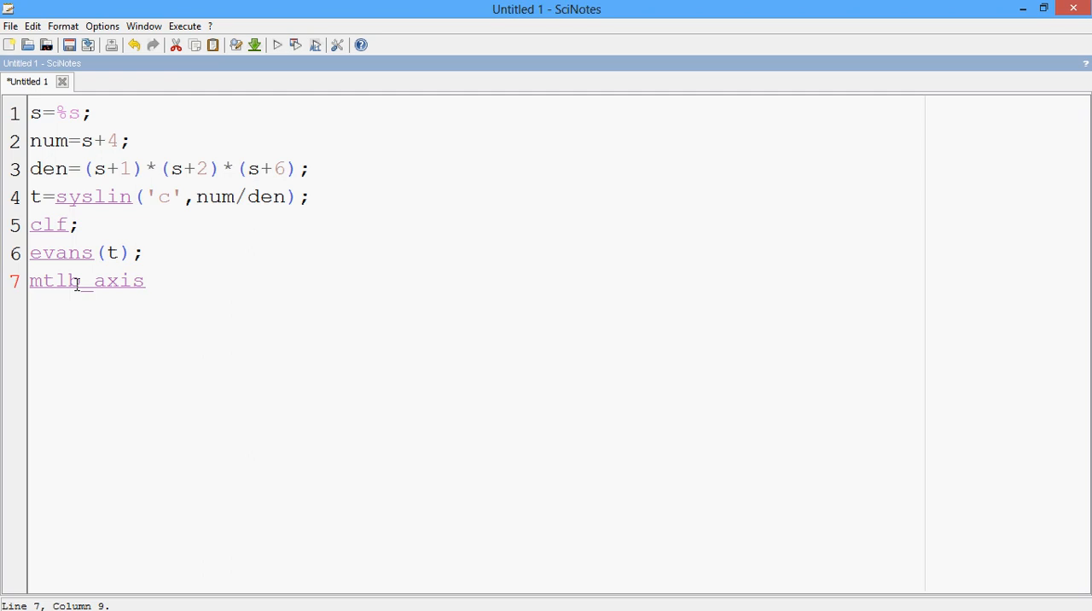
text(())
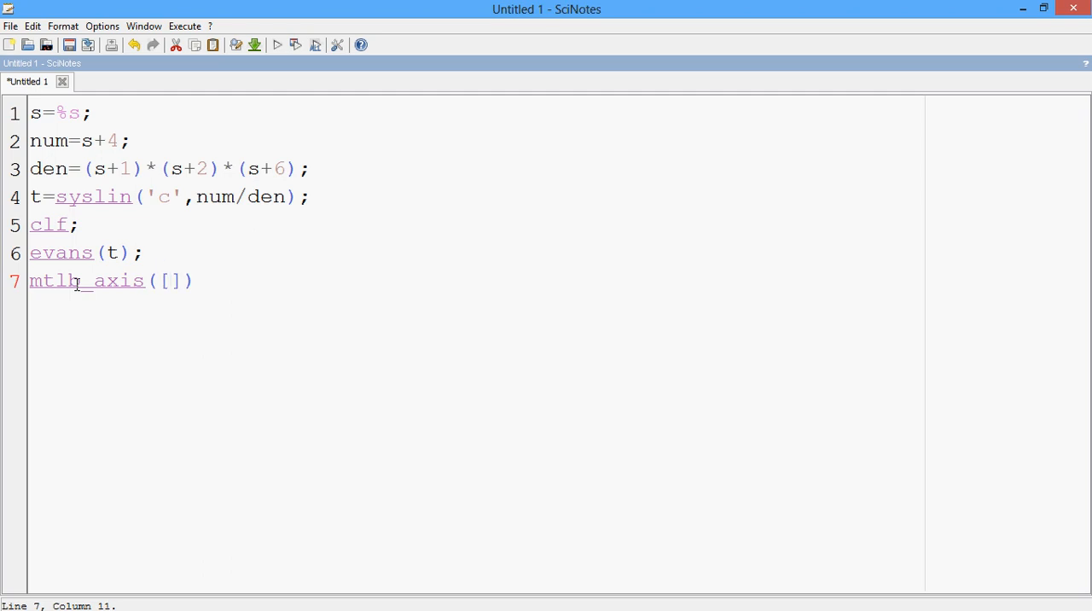
text(-5)
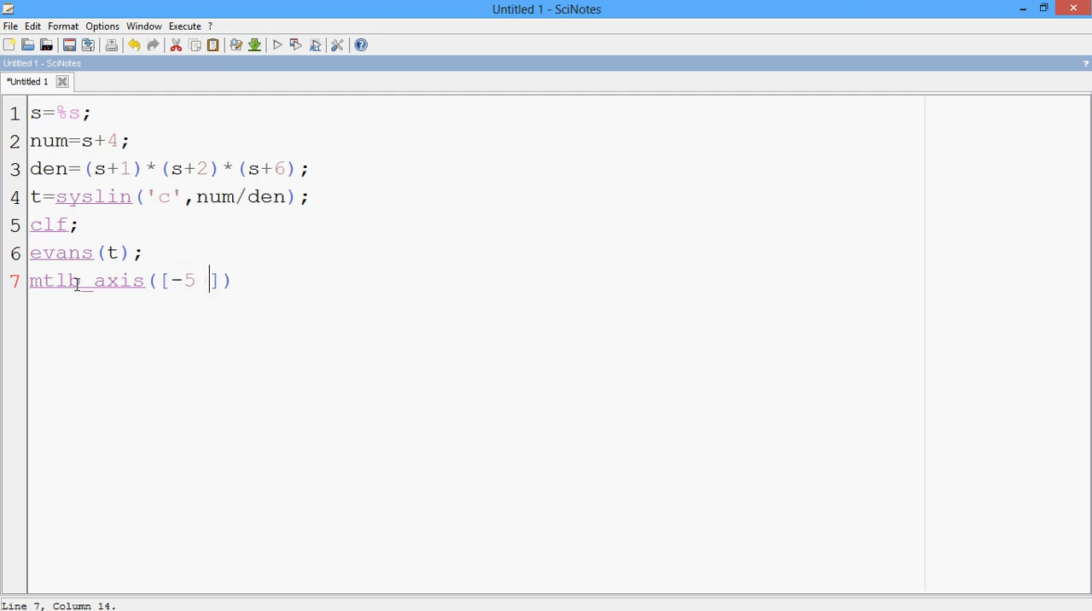
text(5)
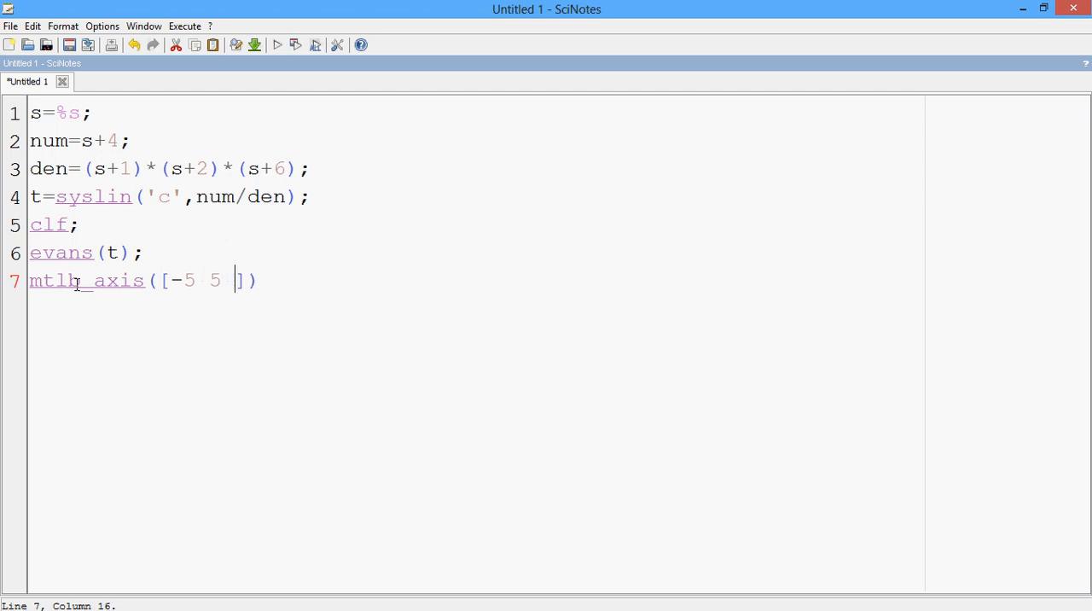
text(-5)
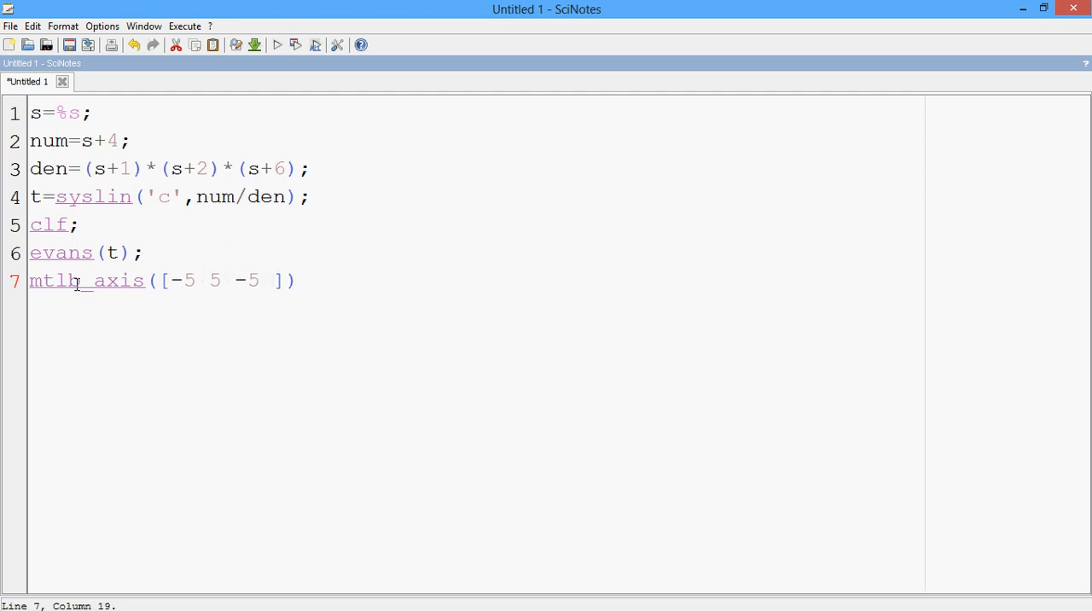
text(5)
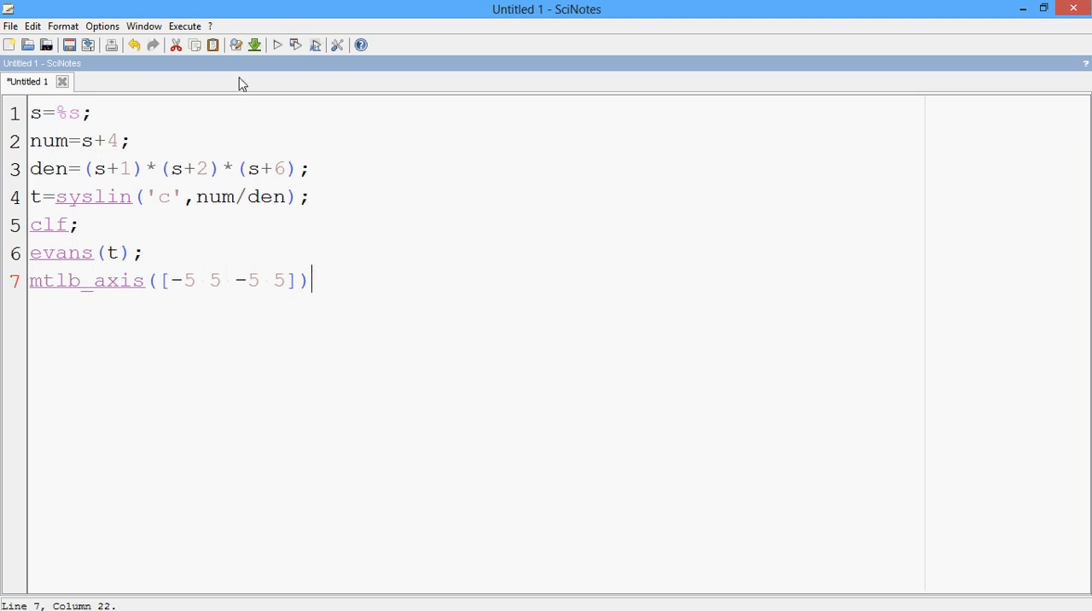
Save and execute the script under the file name root_locus2.
click(184, 25)
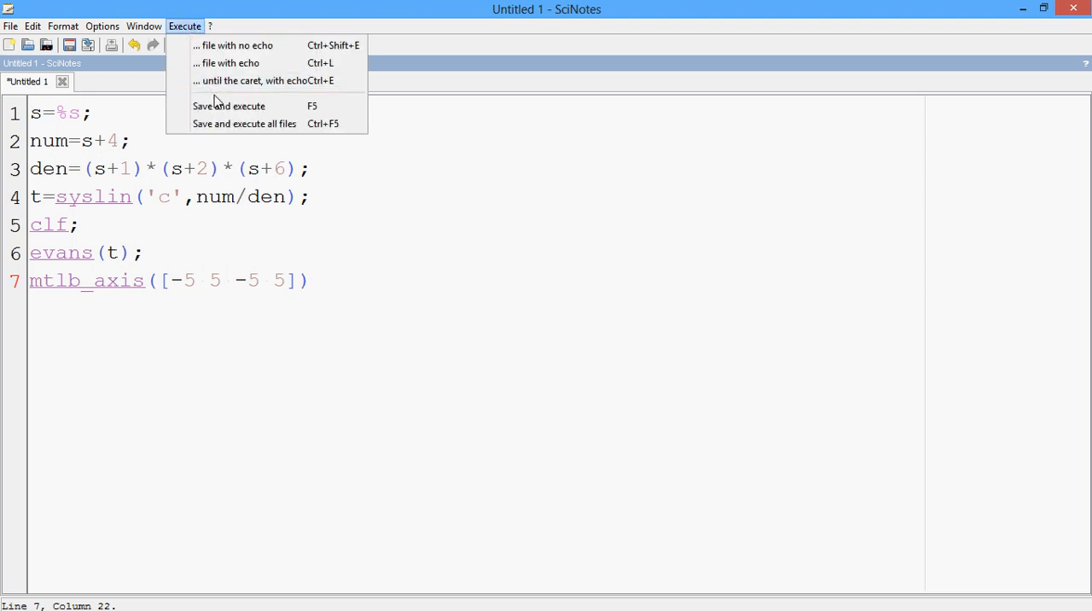
click(229, 106)
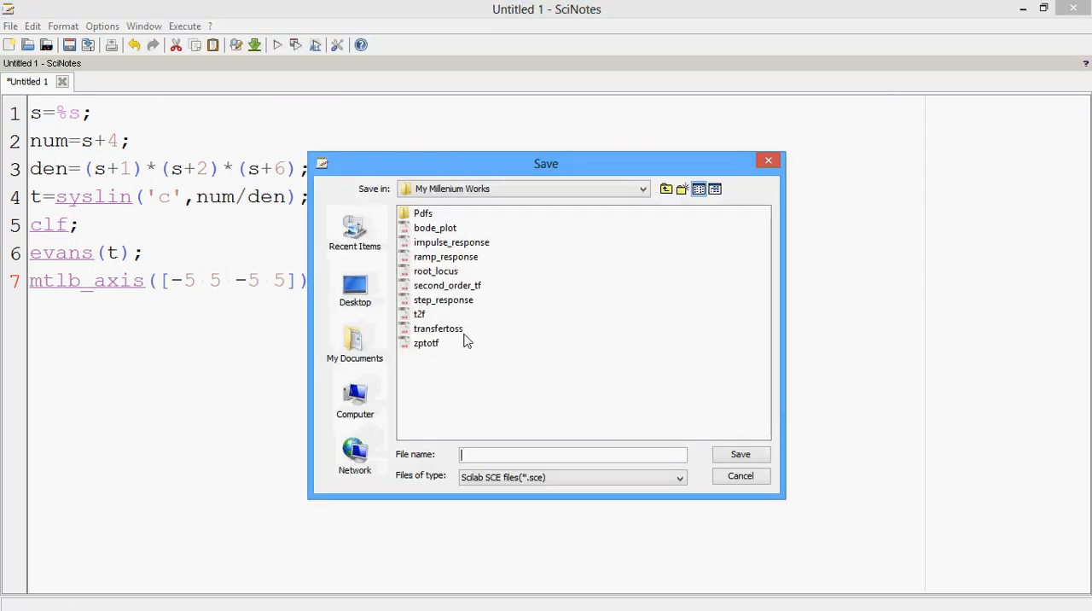
mouse_move(477, 418)
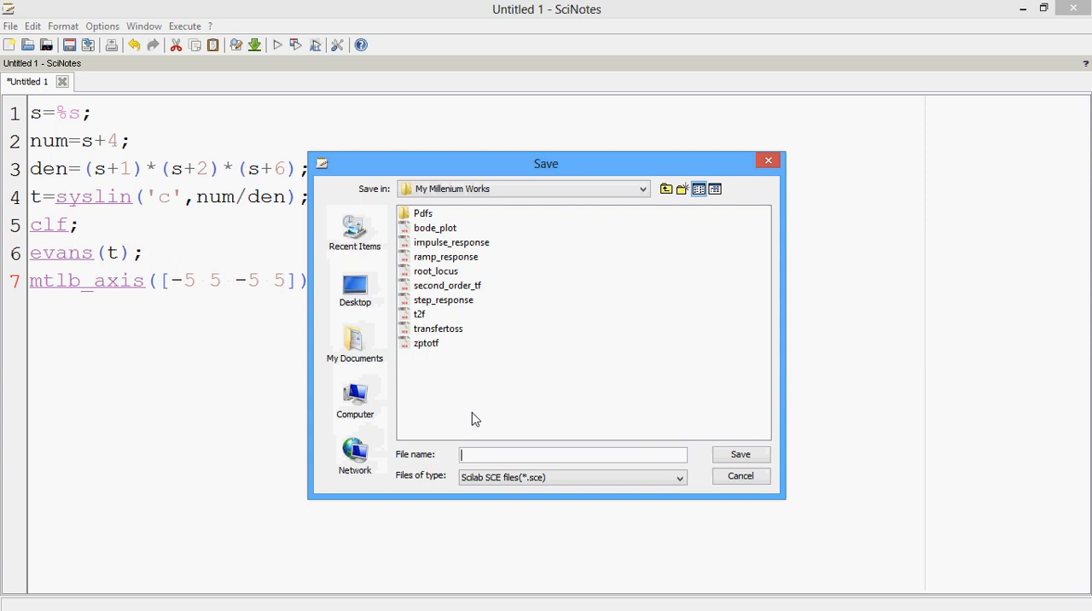
text(root)
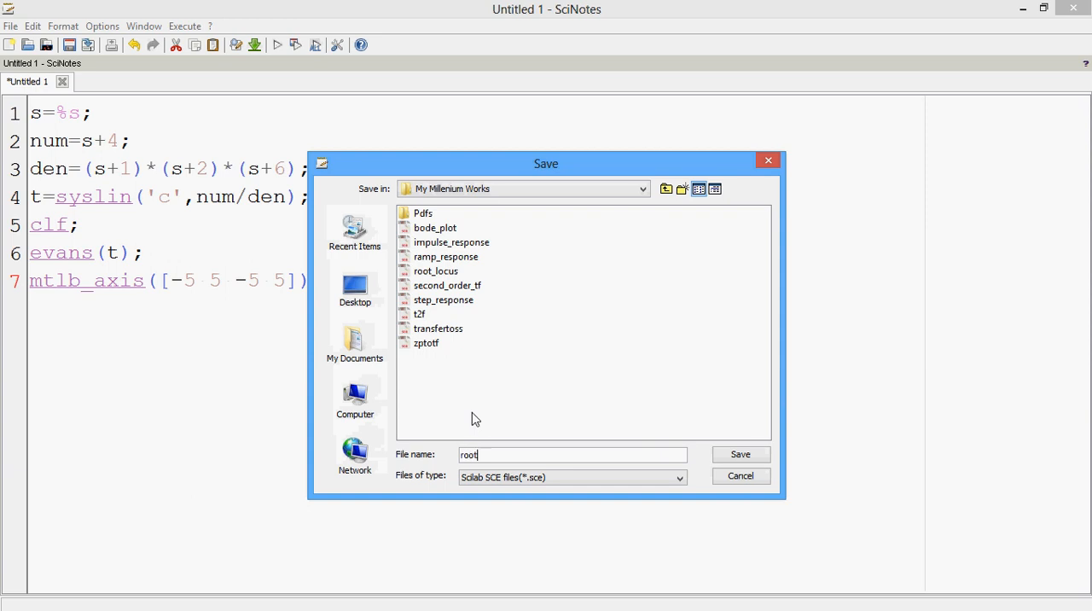
text(_locus2)
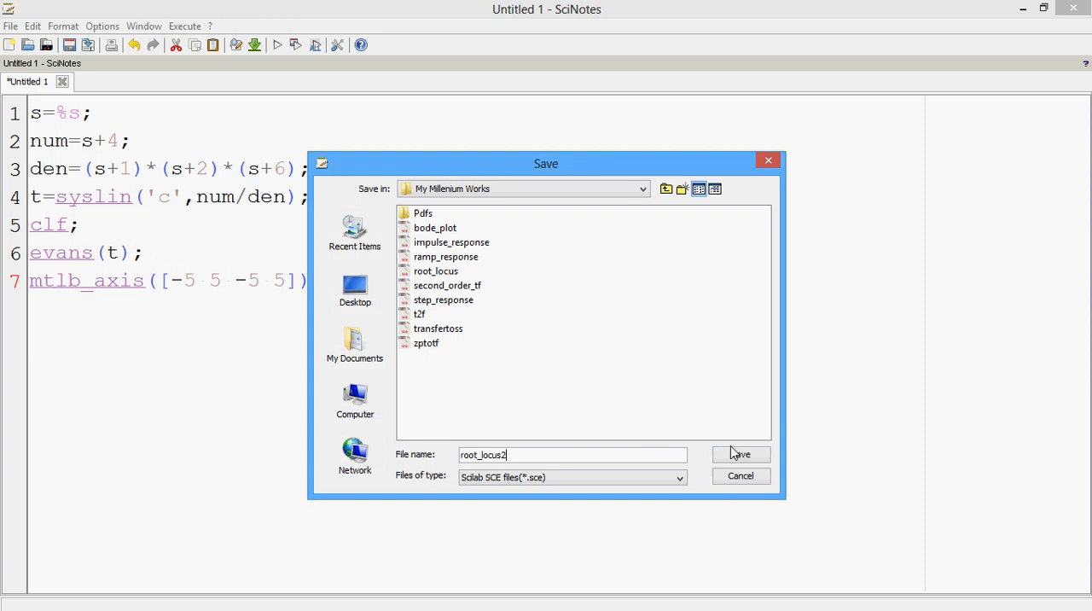
click(739, 454)
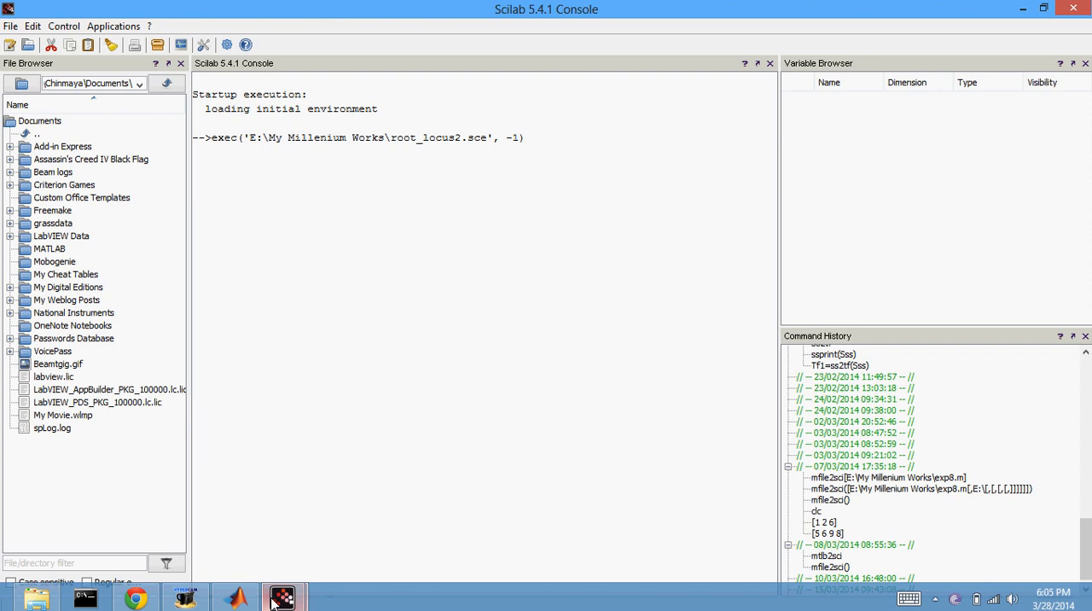
Bring up Graphic window 0 and maximize it to show the root locus plot.
click(281, 597)
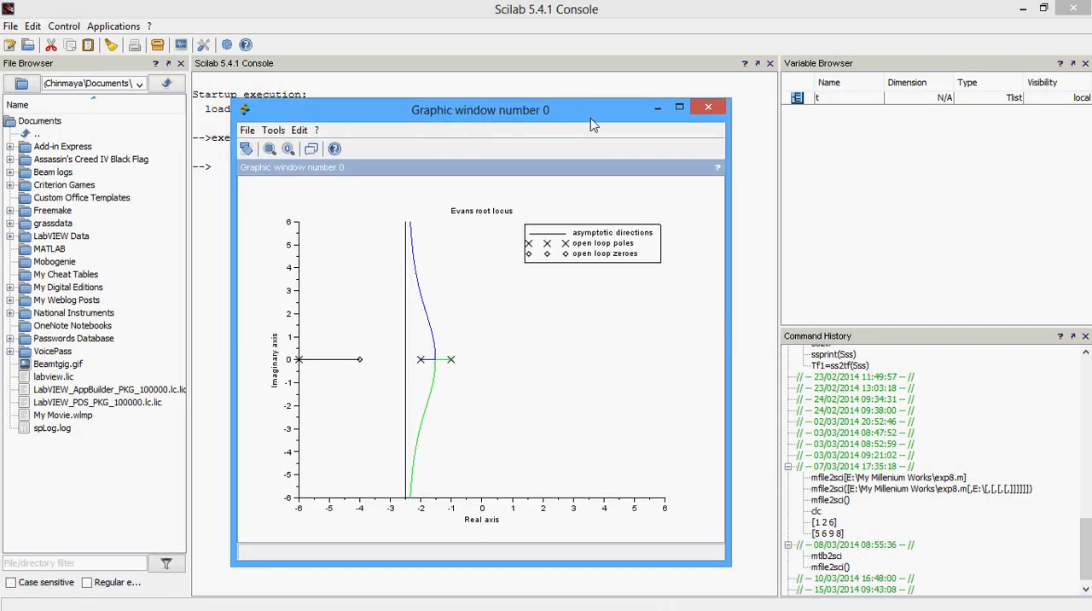
click(679, 106)
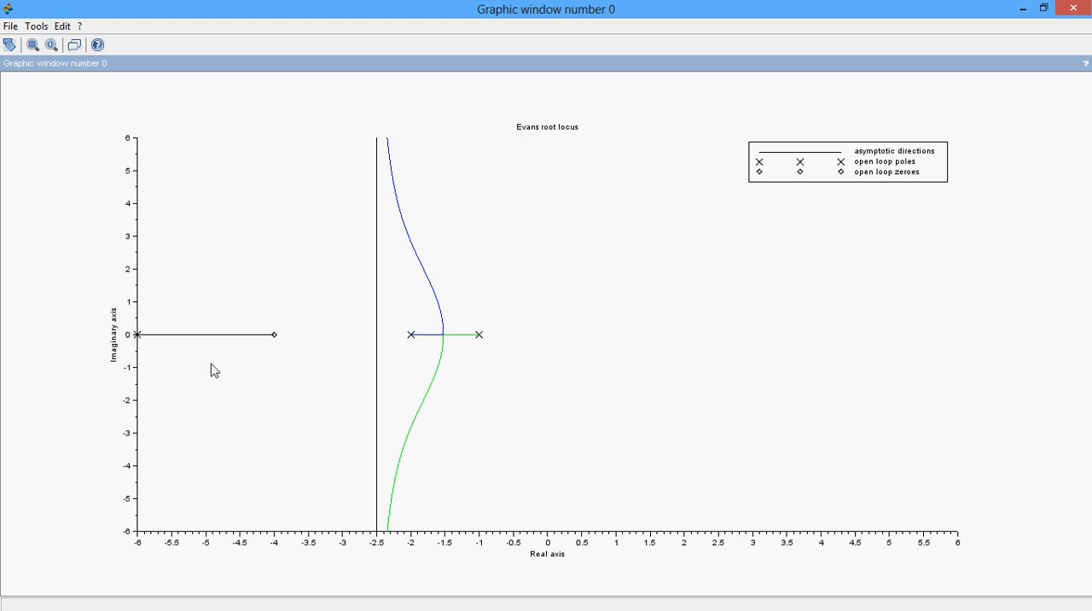
mouse_move(280, 344)
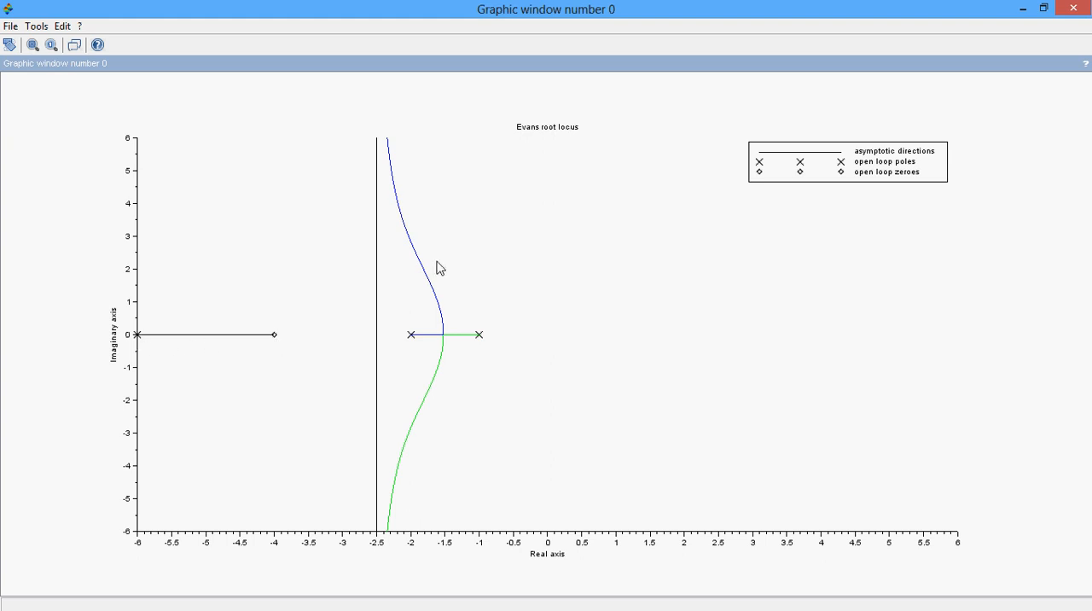
mouse_move(512, 344)
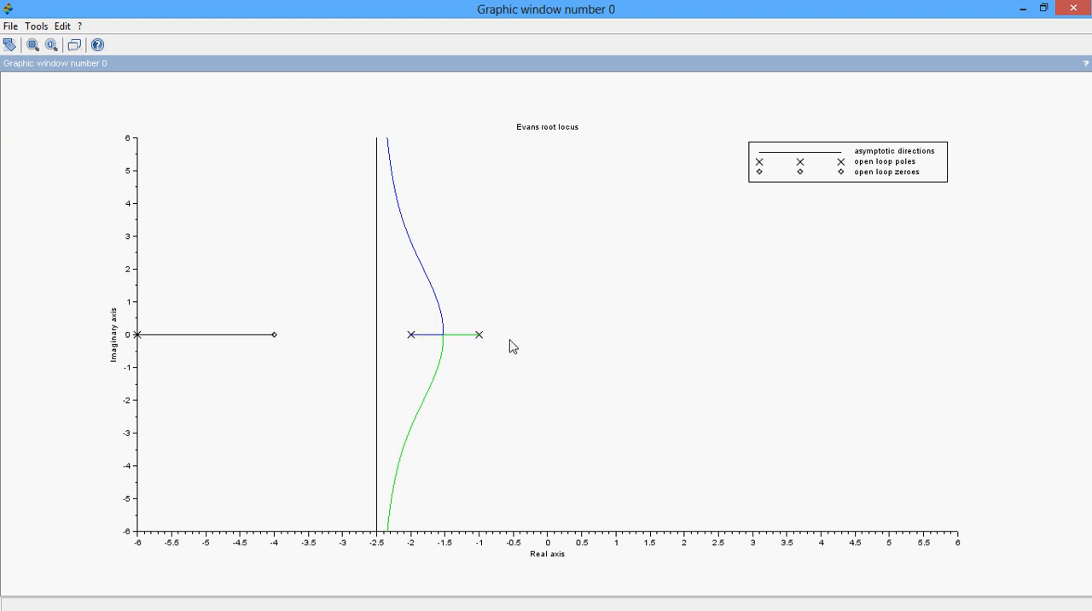
mouse_move(476, 355)
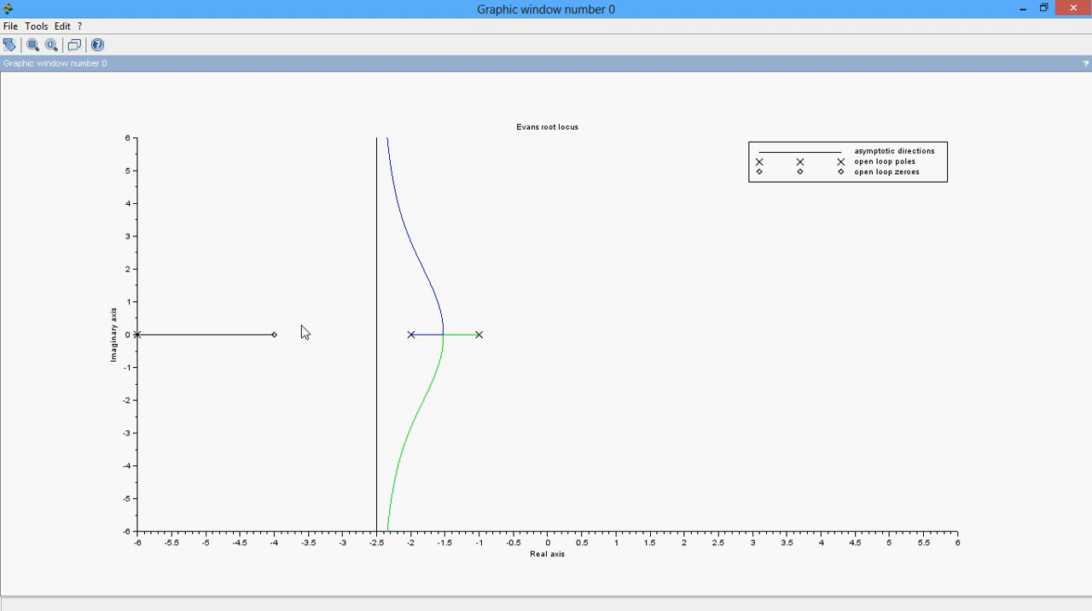
mouse_move(737, 116)
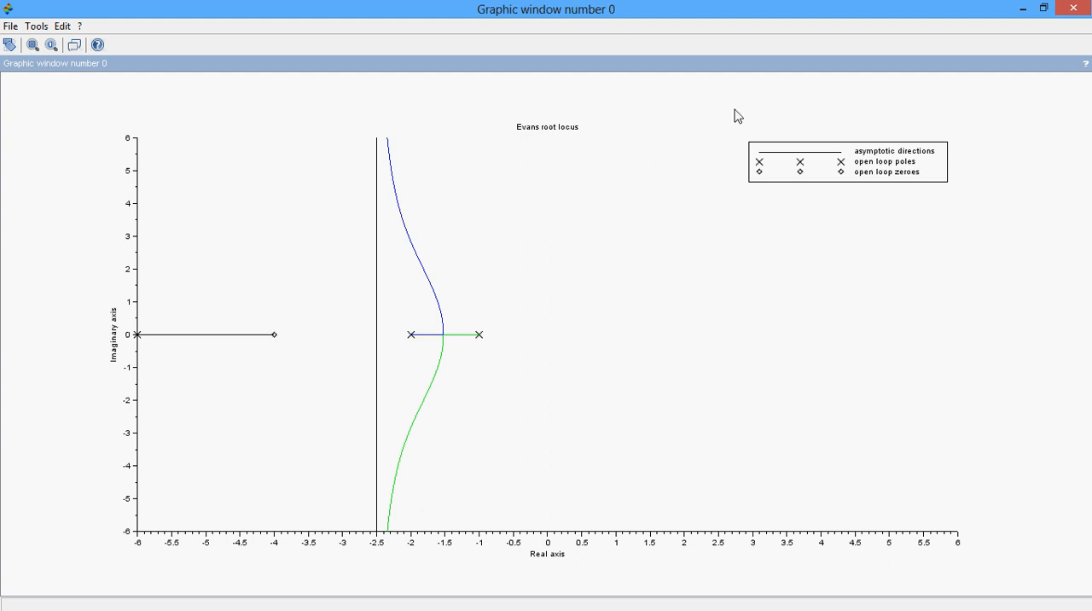
mouse_move(884, 158)
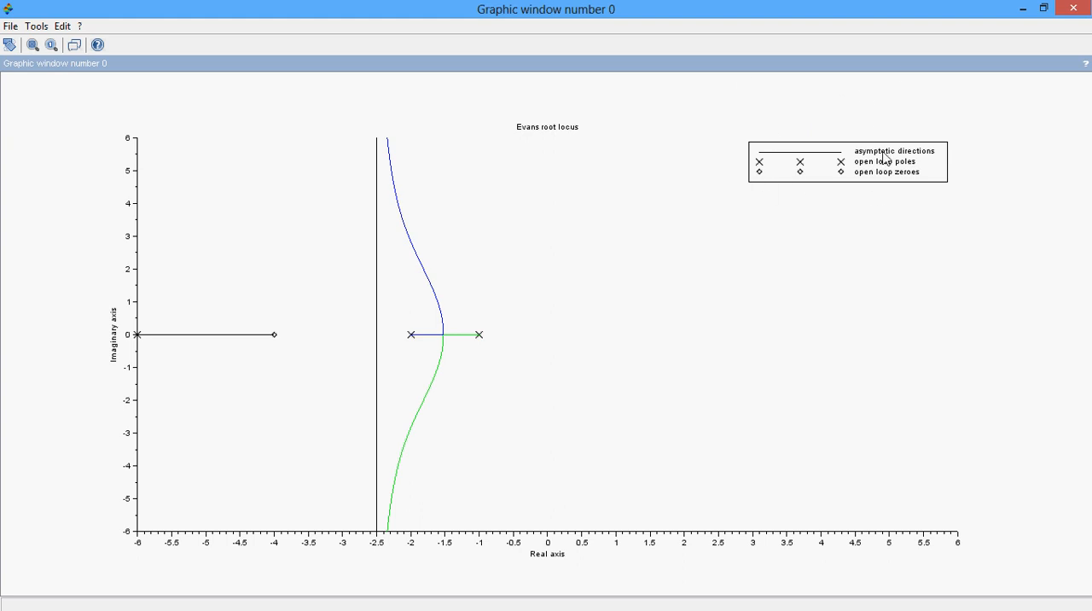
mouse_move(871, 109)
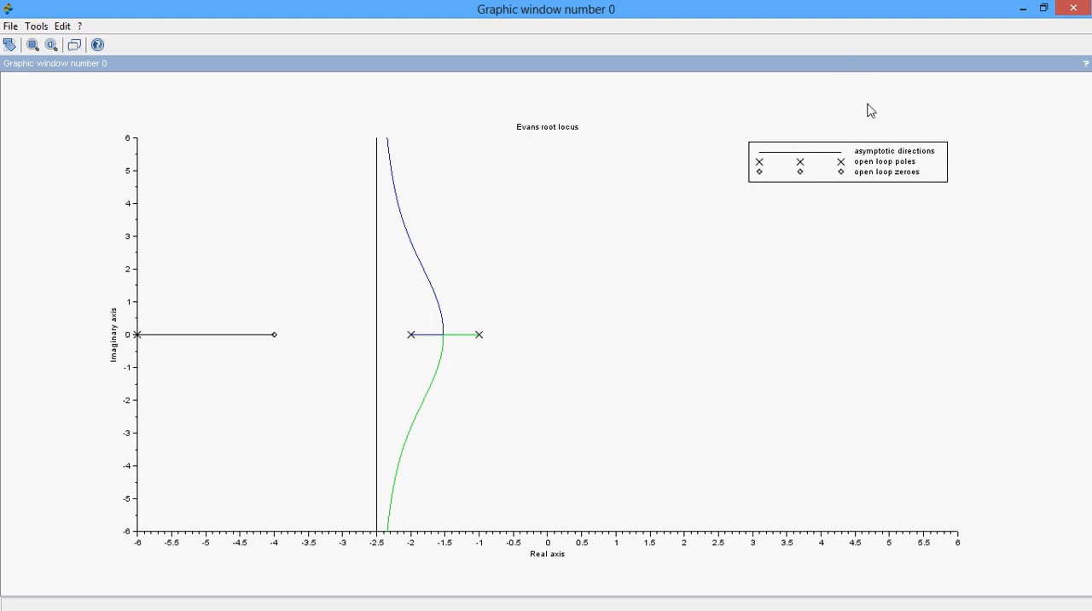
mouse_move(1045, 8)
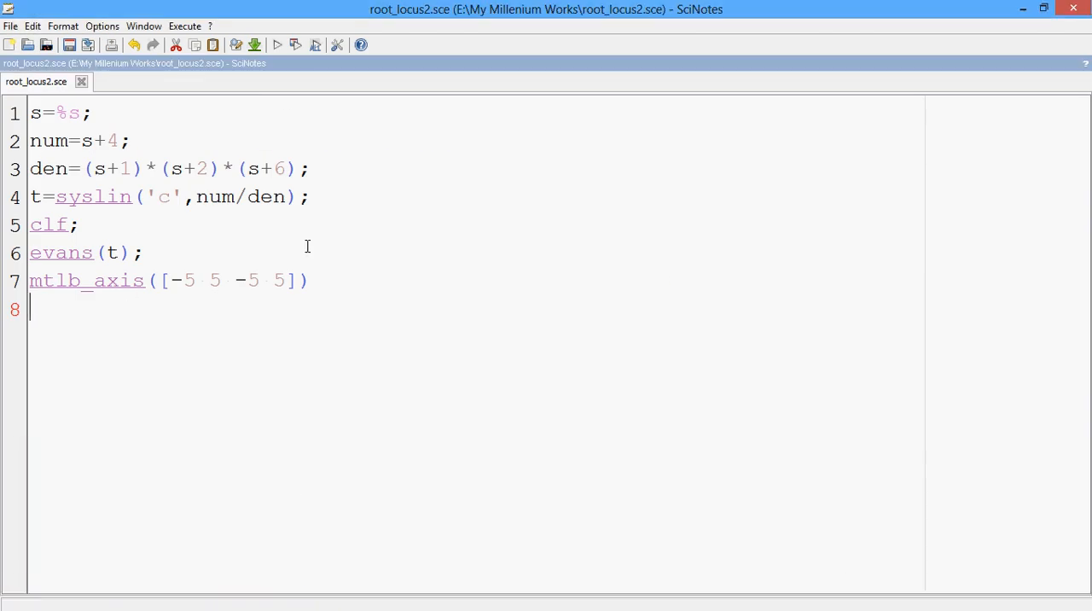
mouse_move(392, 219)
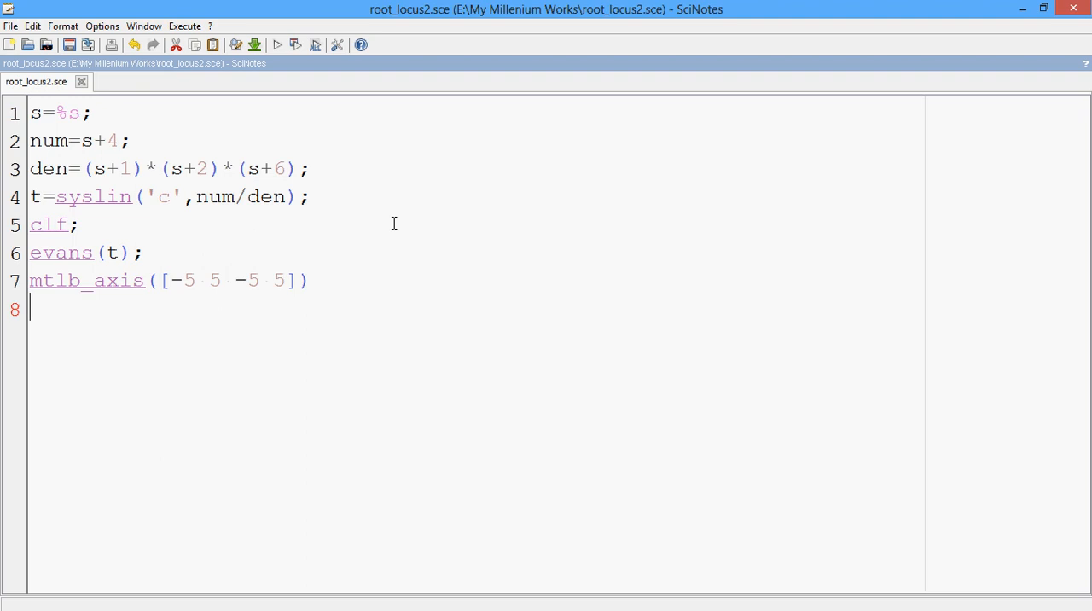
mouse_move(133, 144)
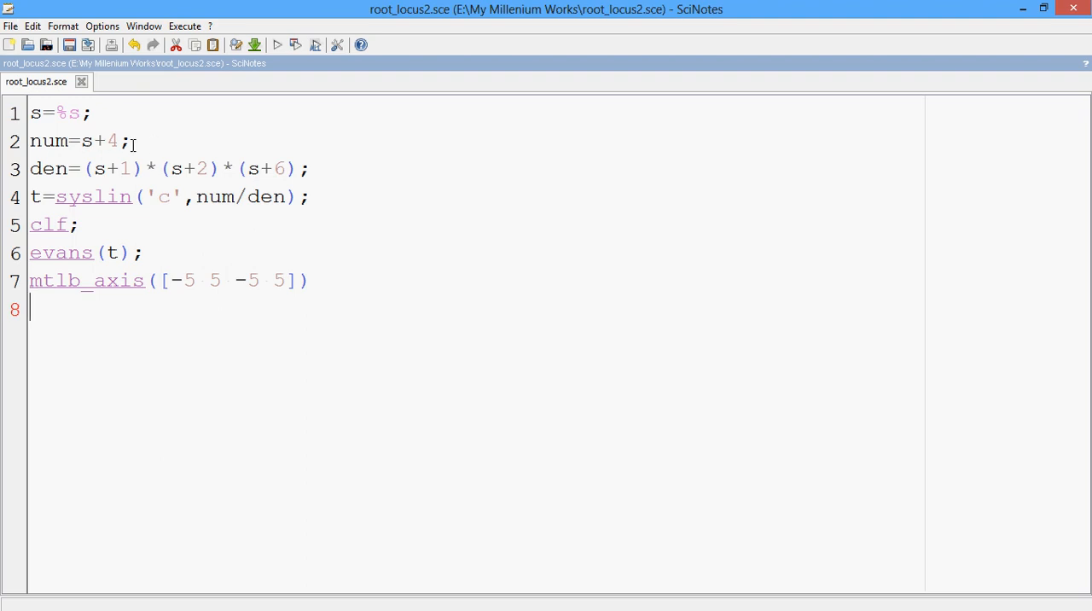